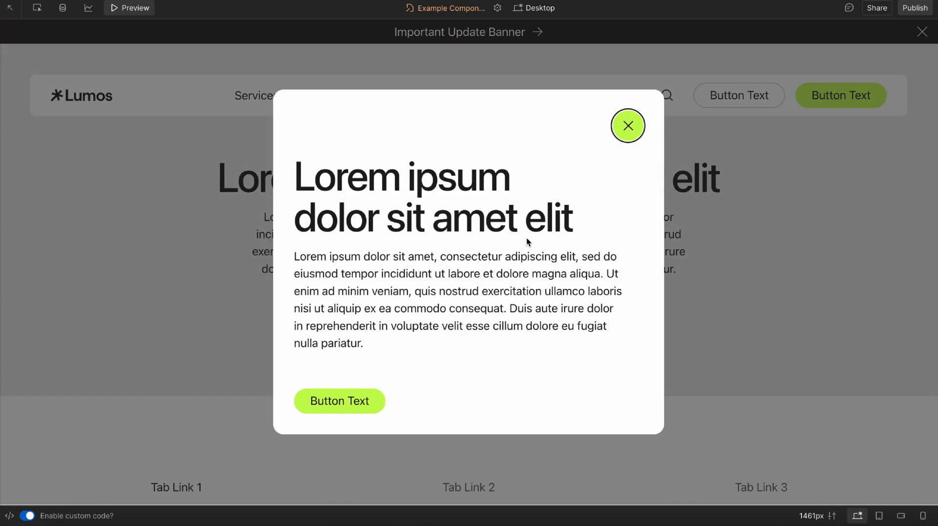
pyautogui.moveTo(431, 315)
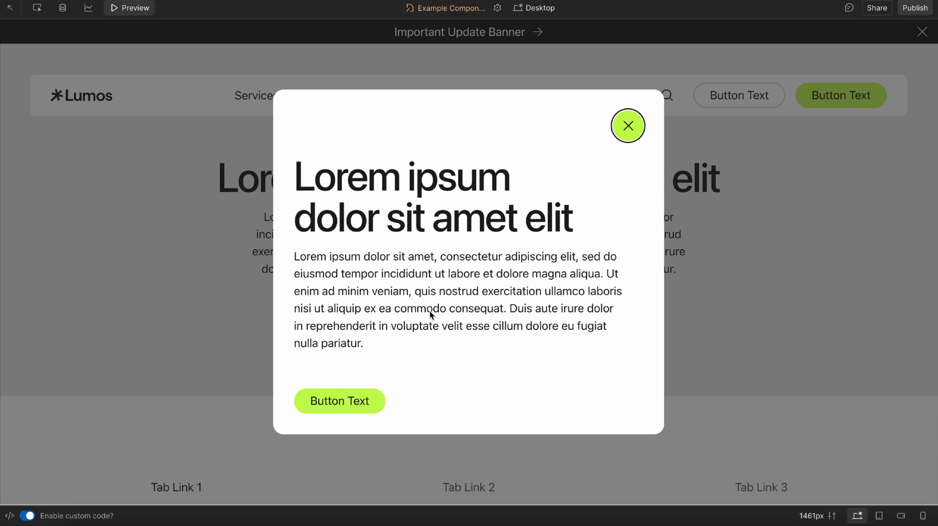
# - Close the modal, reopen it from Open Modal, then dismiss it again in preview
pyautogui.click(628, 126)
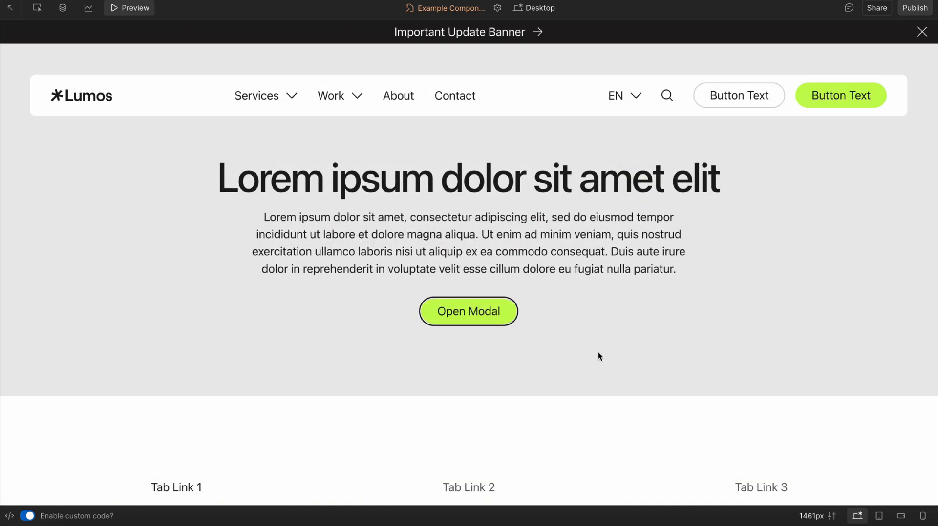
pyautogui.click(468, 311)
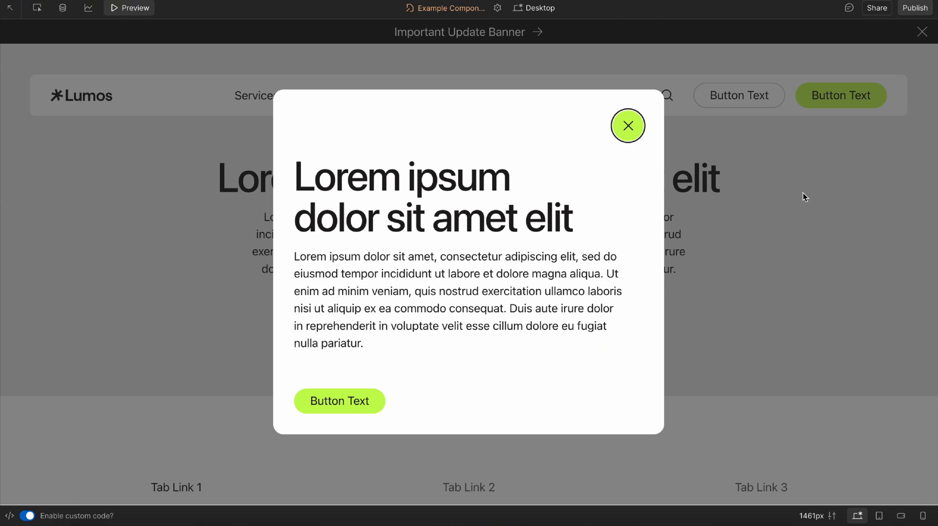
pyautogui.click(627, 126)
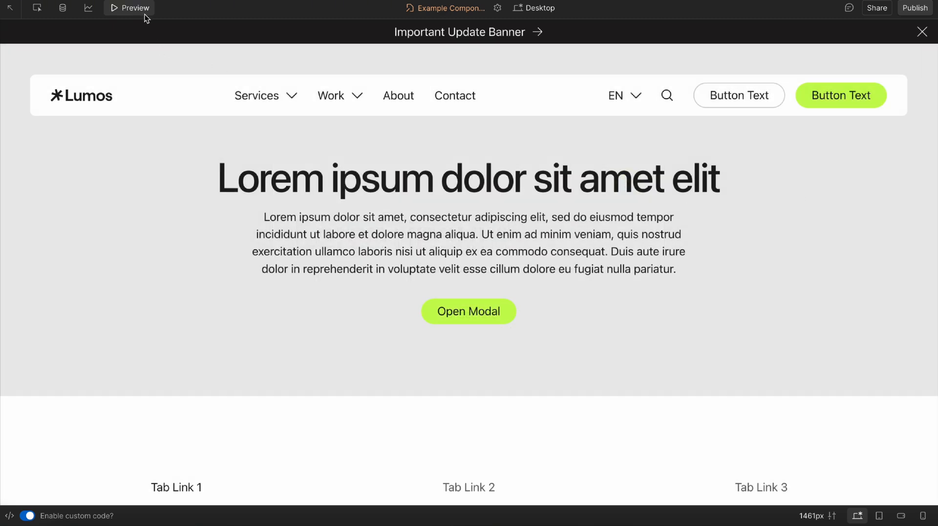
# - Exit preview, set Show In Designer to true and switch the modal size to Full Screen
pyautogui.click(134, 8)
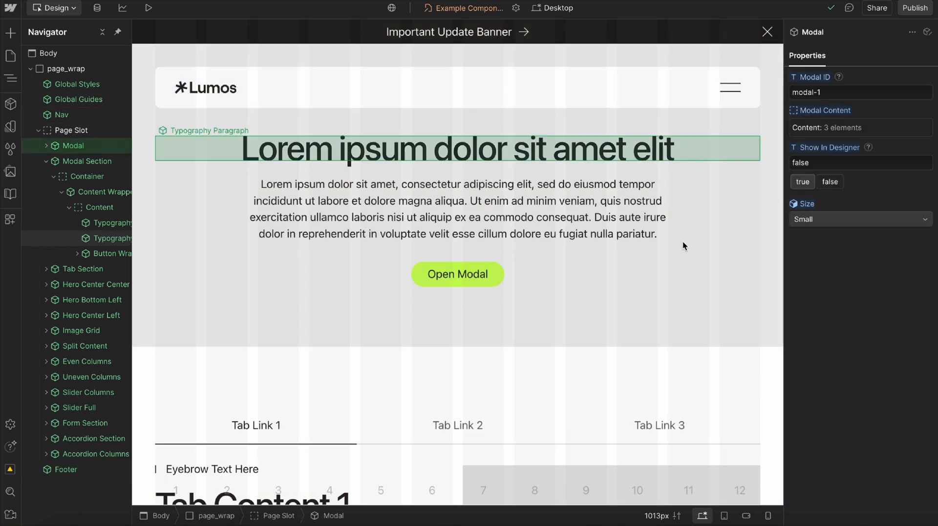
pyautogui.click(802, 182)
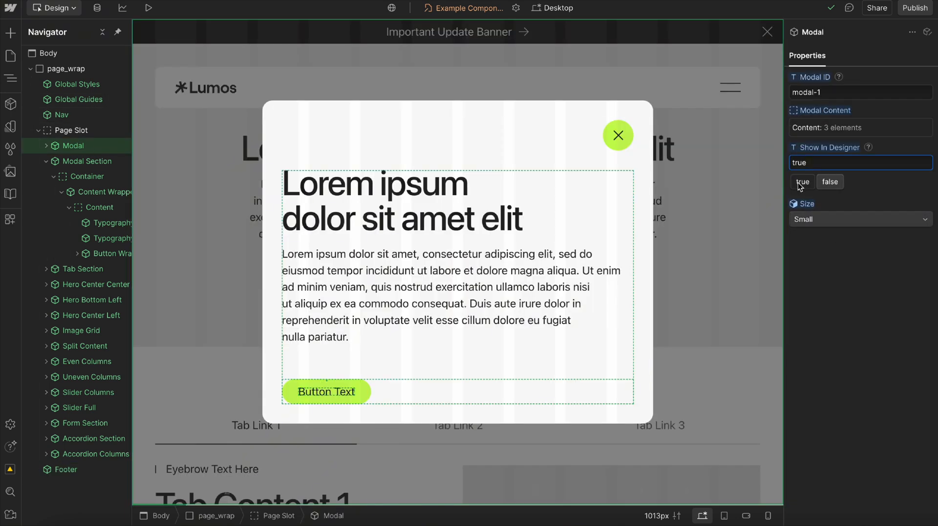
pyautogui.moveTo(170, 58)
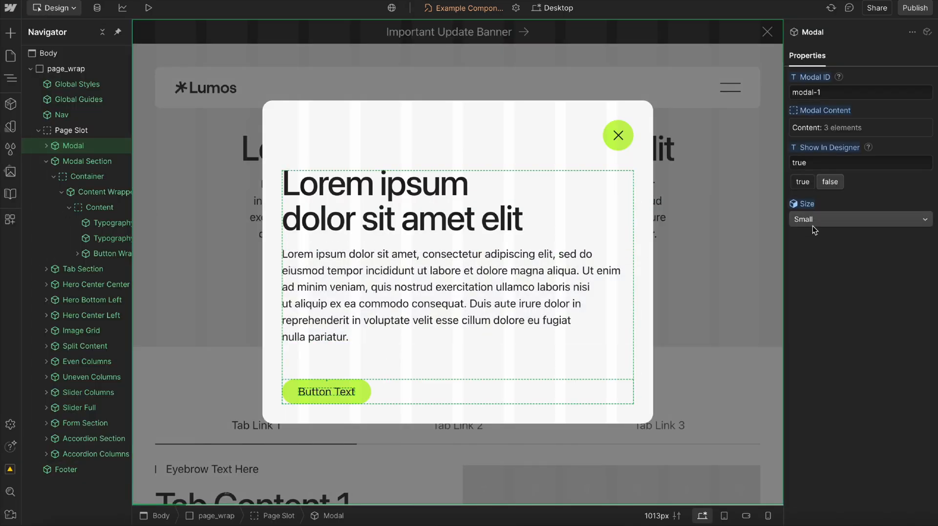
pyautogui.click(860, 219)
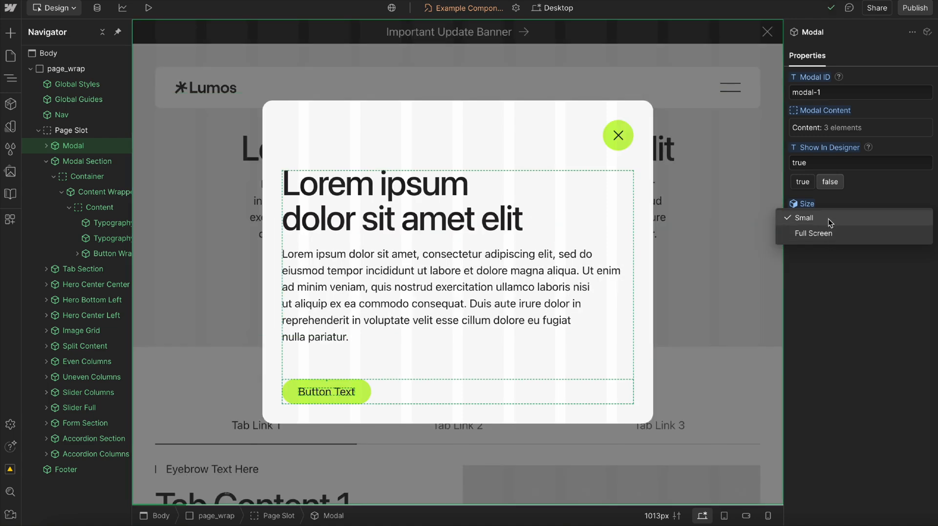
pyautogui.click(813, 234)
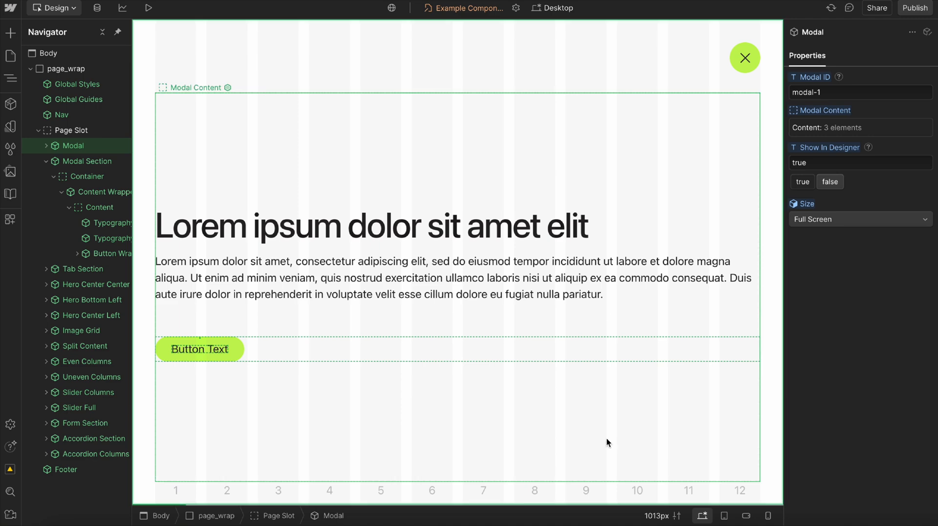
pyautogui.moveTo(762, 399)
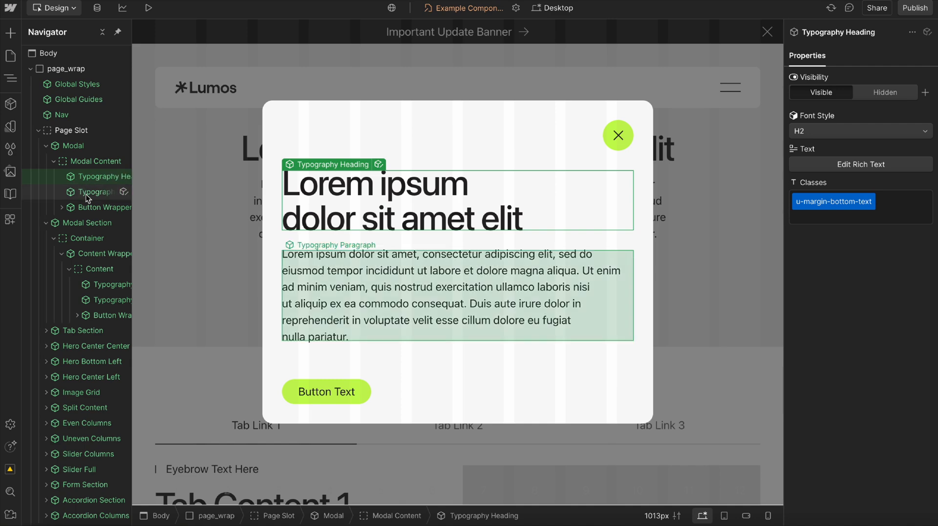
pyautogui.click(96, 191)
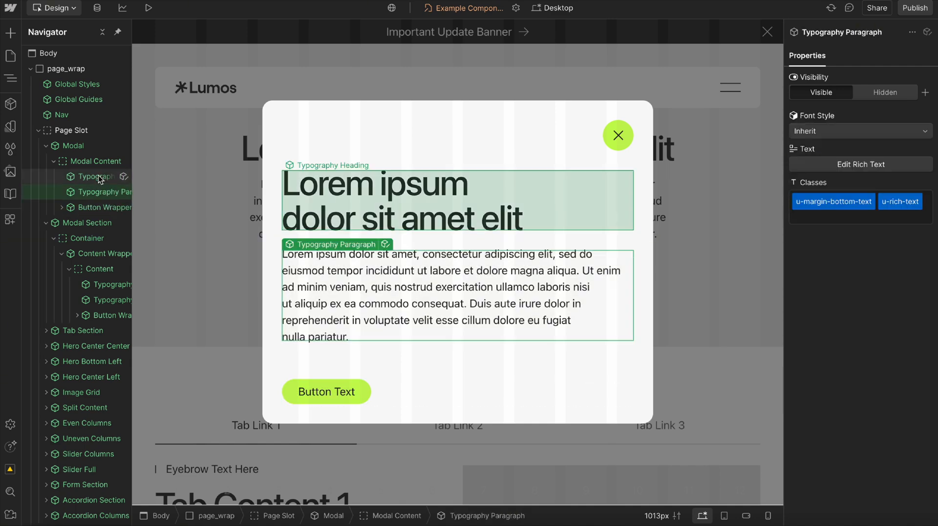
pyautogui.click(74, 146)
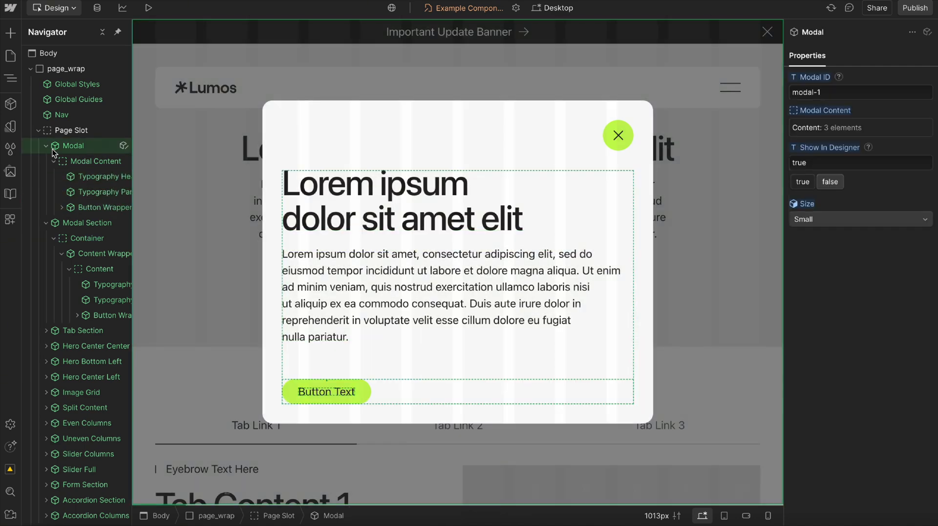
pyautogui.click(830, 181)
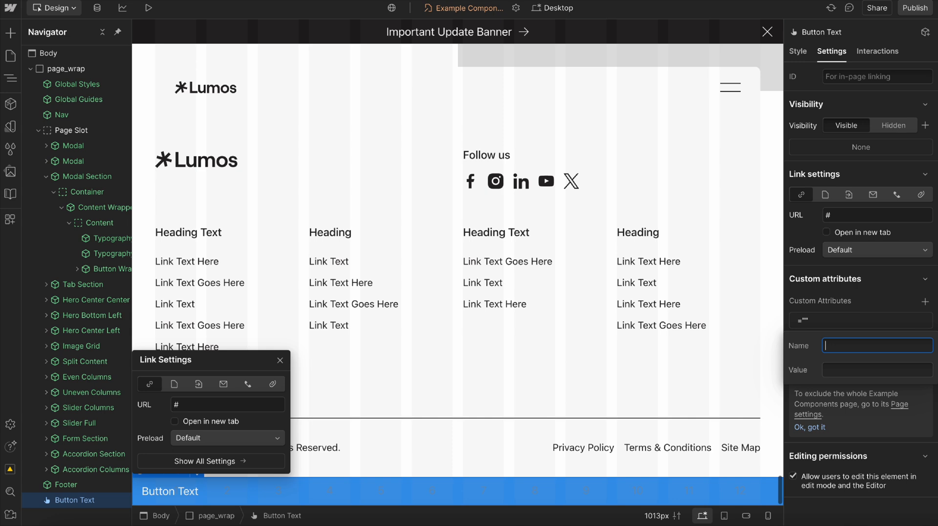
# - Add custom attribute data-modal-trigger with value modal-1 to the button, then enter the Modal component
pyautogui.write('data-modal-t')
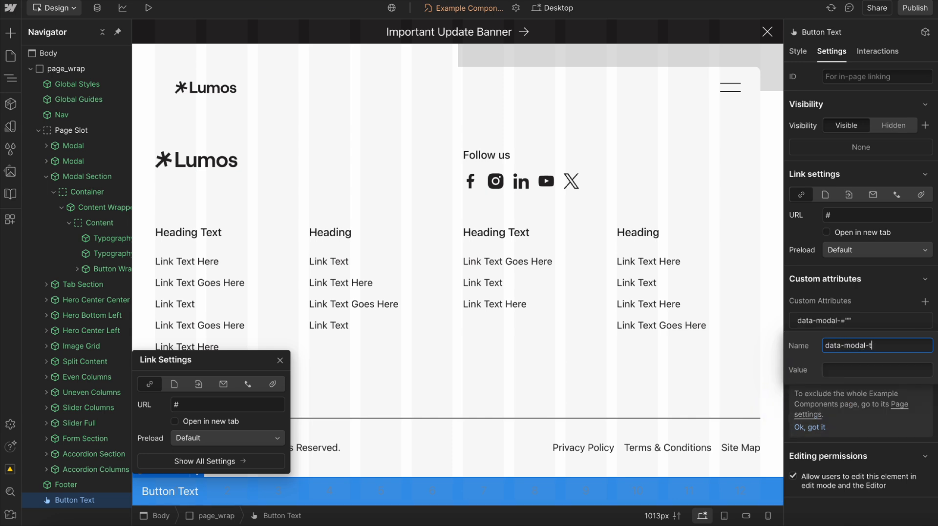
pyautogui.write('m')
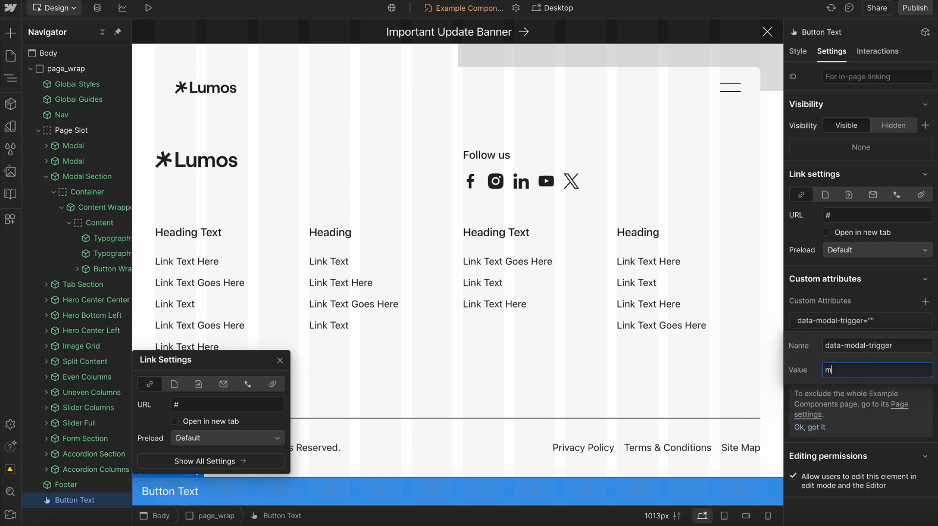
pyautogui.write('odal-1')
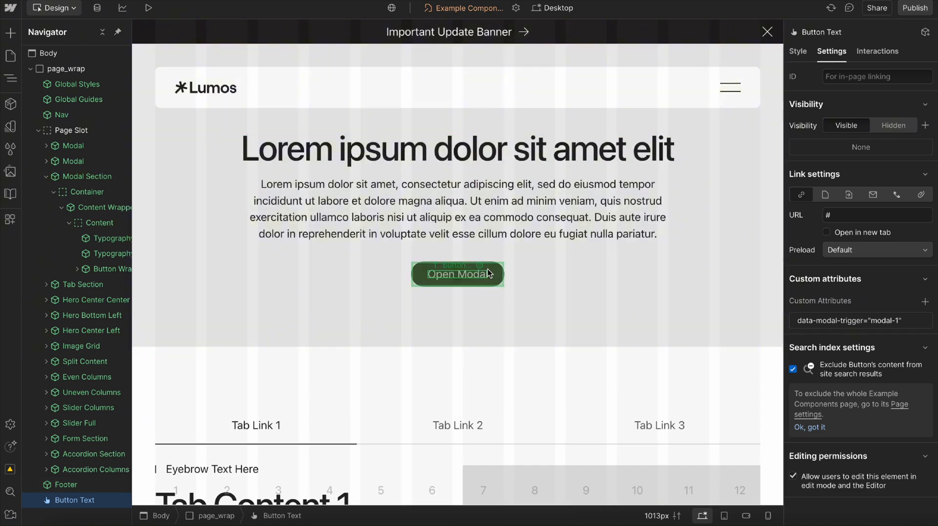
pyautogui.click(457, 275)
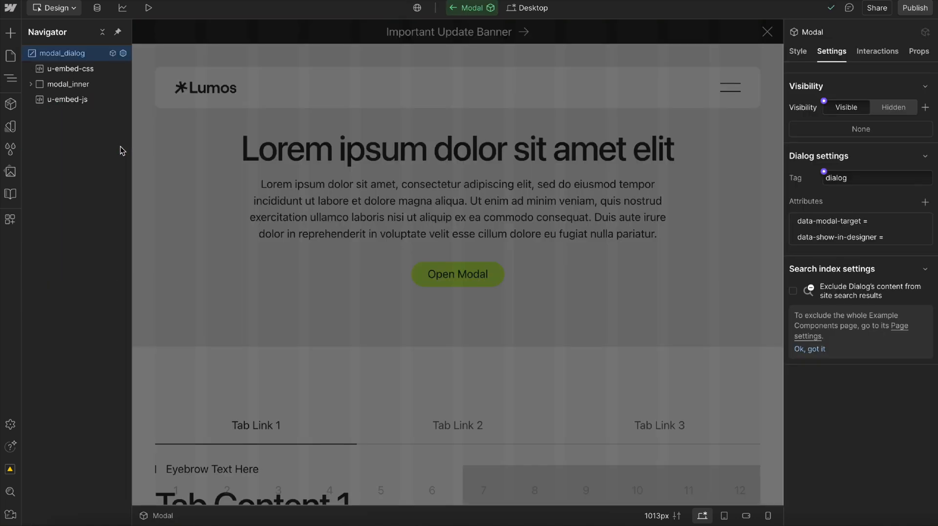
# - Reset the dialog's Display to hidden and view the data-show-in-designer attribute's Show In Designer binding
pyautogui.click(797, 50)
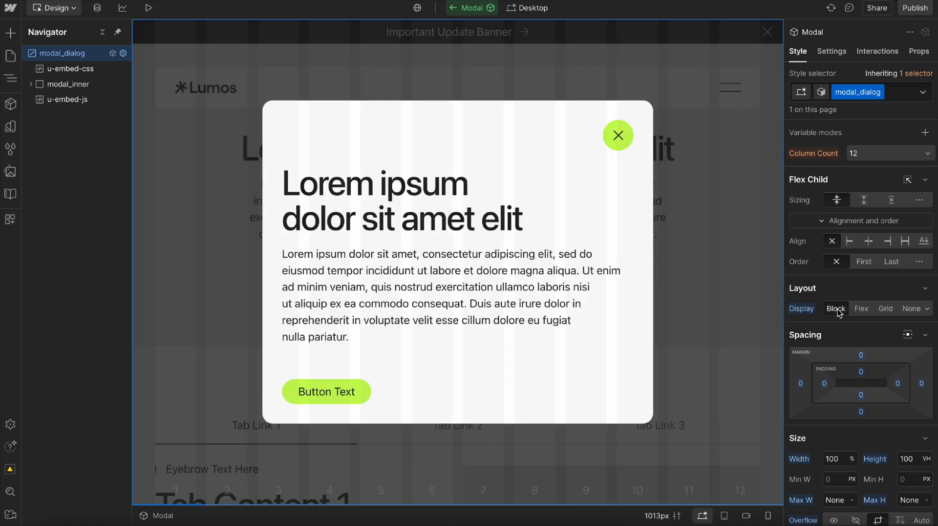
pyautogui.moveTo(835, 309)
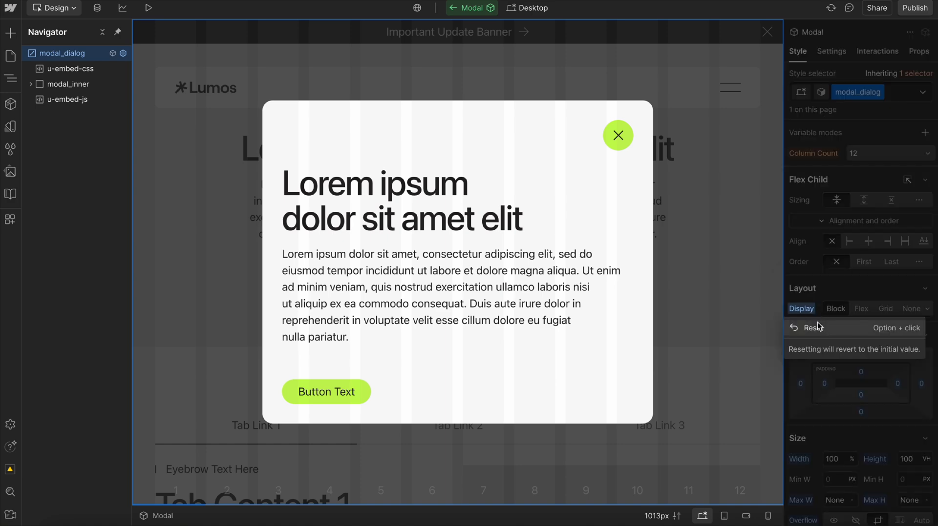
pyautogui.click(618, 135)
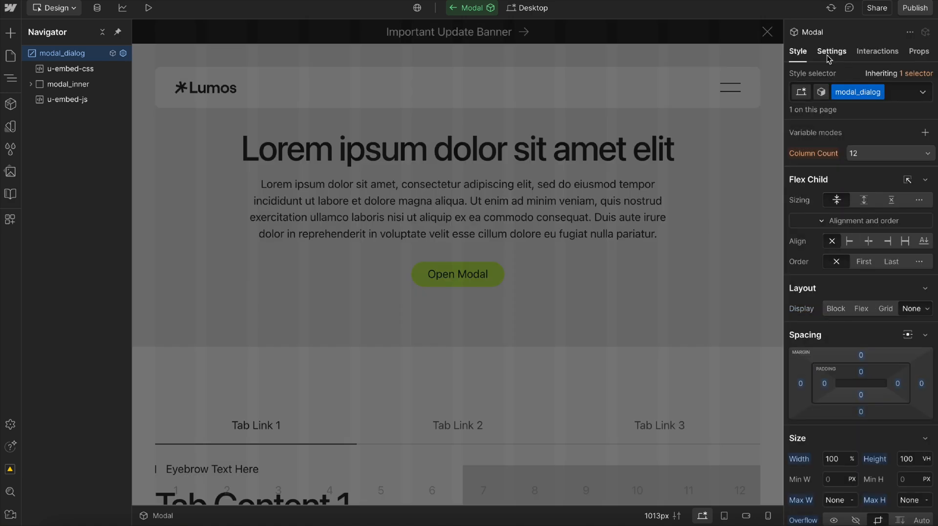
pyautogui.click(831, 51)
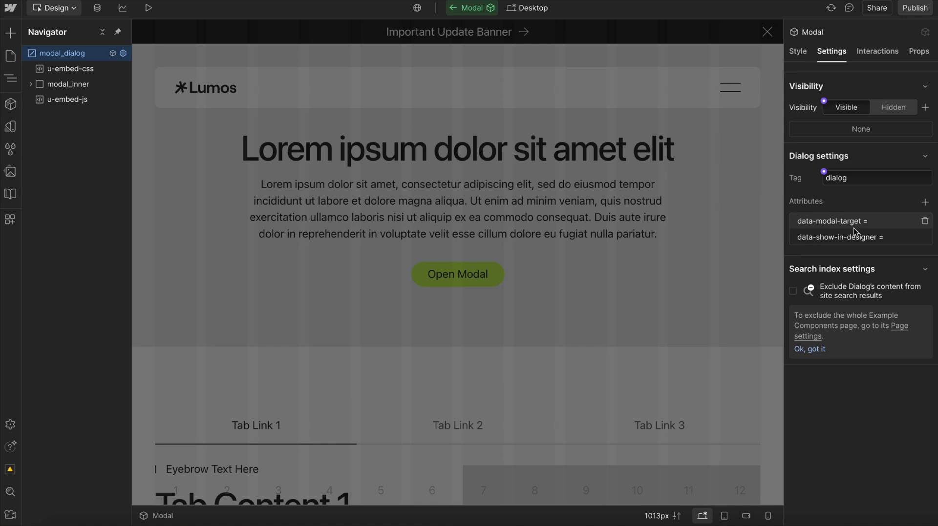
pyautogui.click(838, 238)
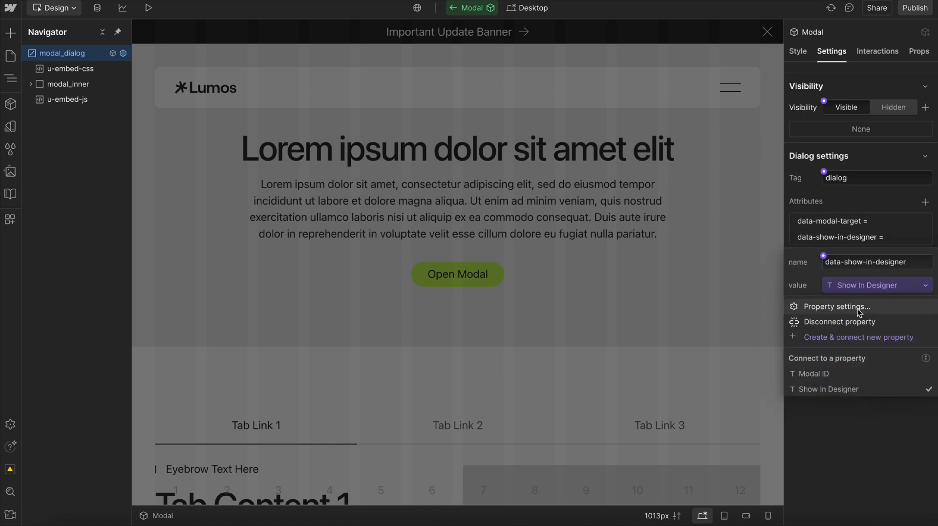
pyautogui.click(835, 306)
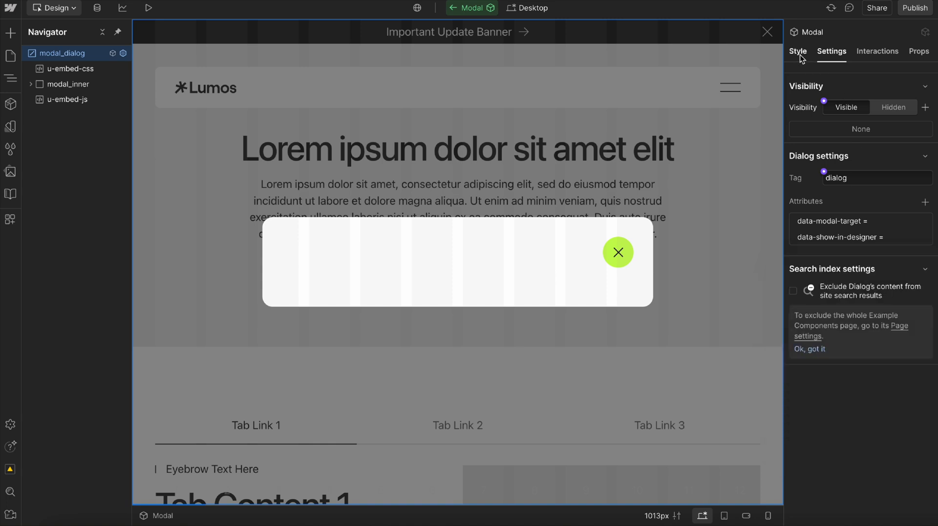
# - Switch to the Full Screen variant and try modal_close aligned start, center, then back to end
pyautogui.click(798, 51)
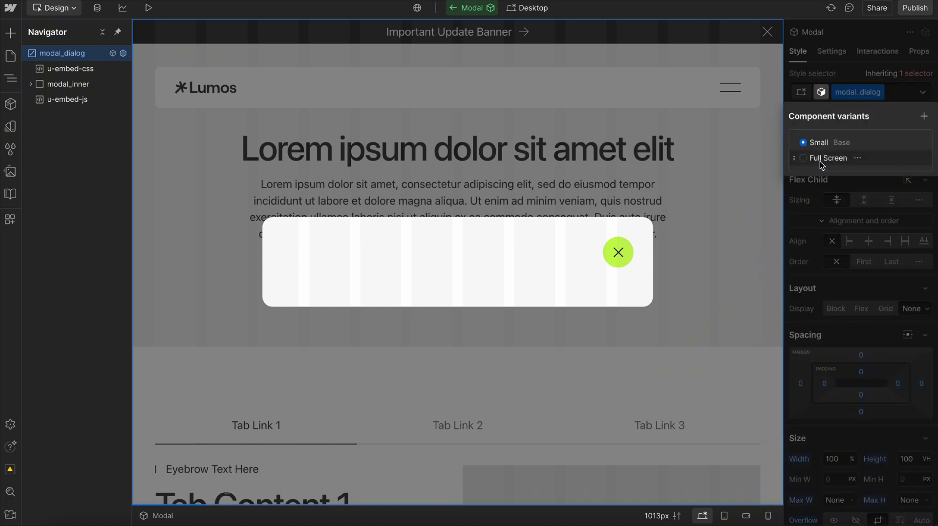
pyautogui.click(828, 159)
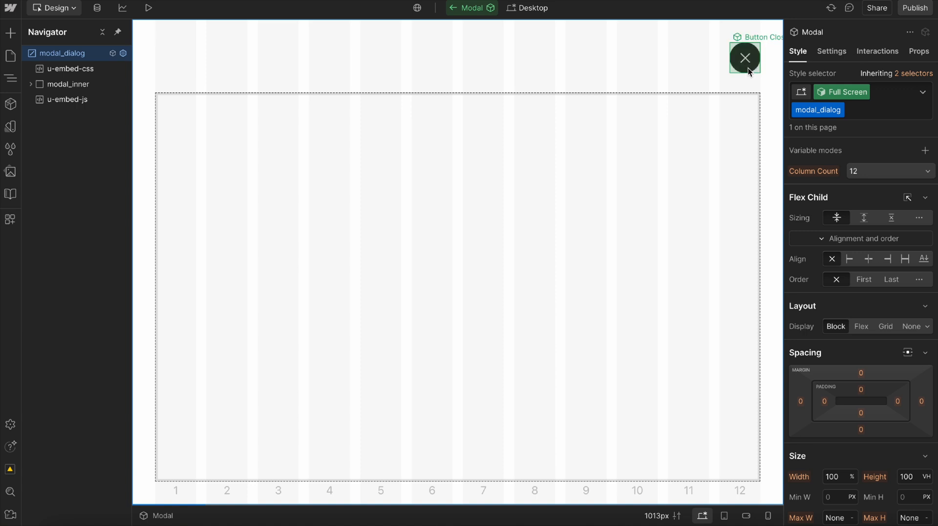
pyautogui.click(744, 58)
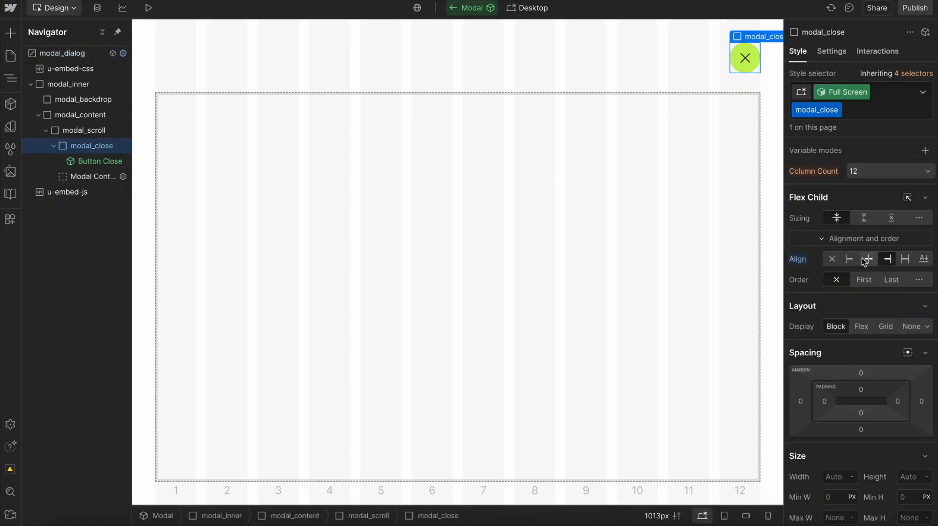
pyautogui.click(849, 259)
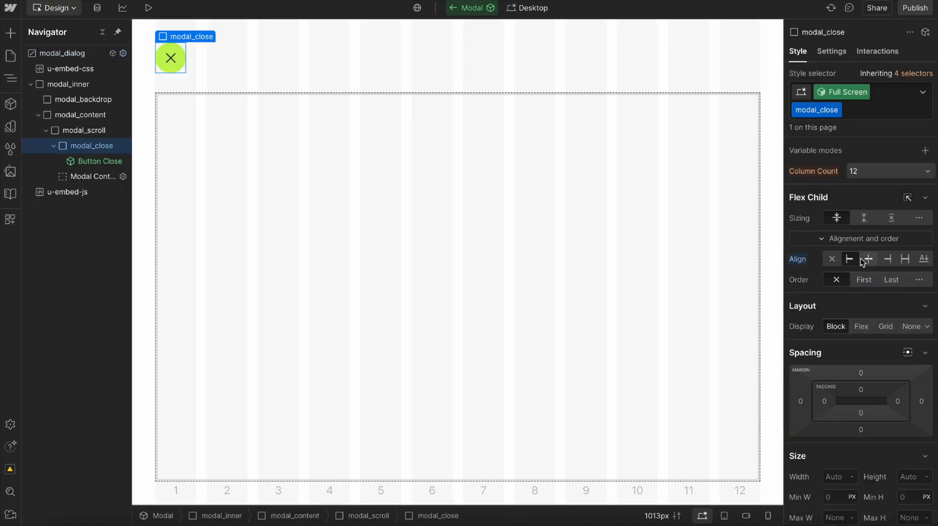
pyautogui.click(868, 259)
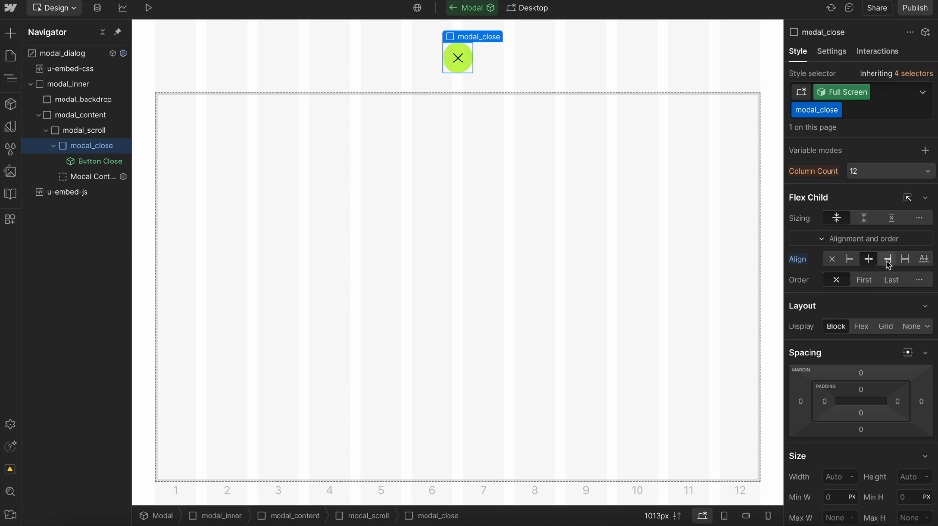
pyautogui.click(849, 259)
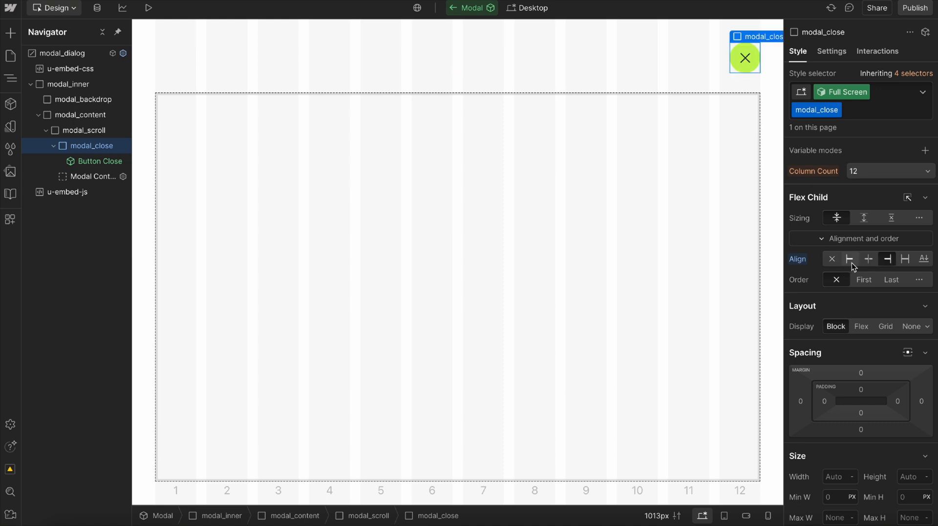
pyautogui.click(846, 91)
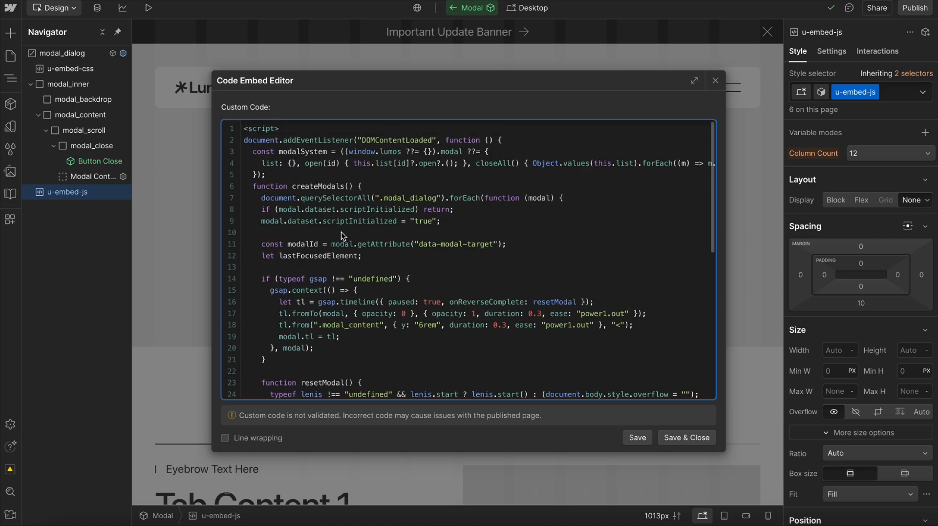
pyautogui.moveTo(275, 302); pyautogui.dragTo(632, 326)
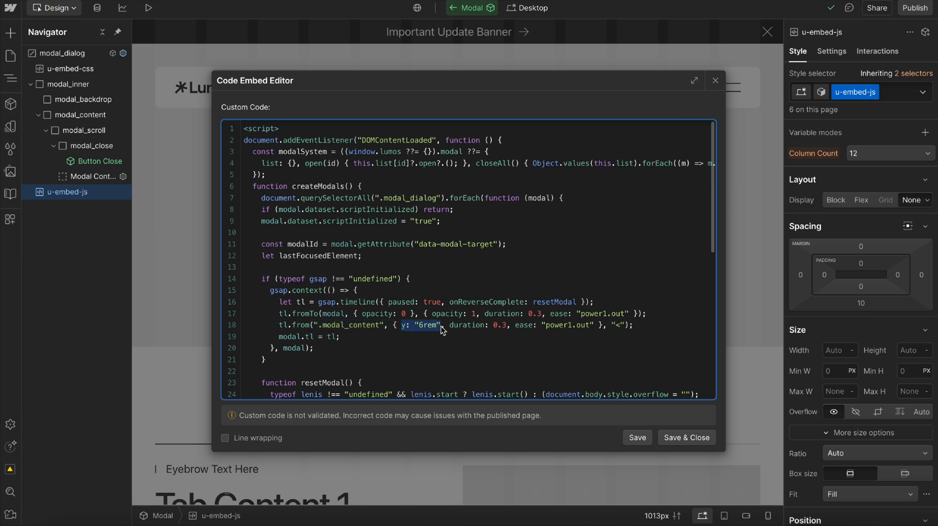
pyautogui.moveTo(79, 61)
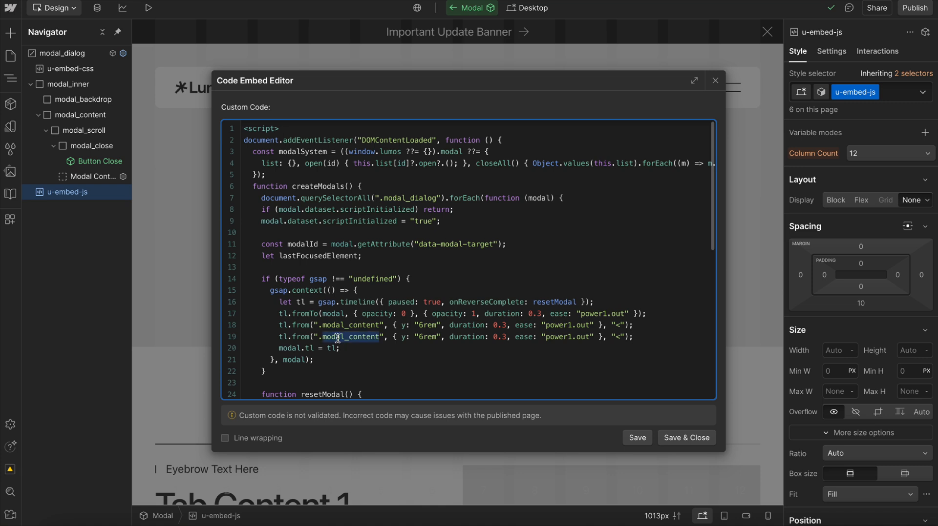
pyautogui.write('.close')
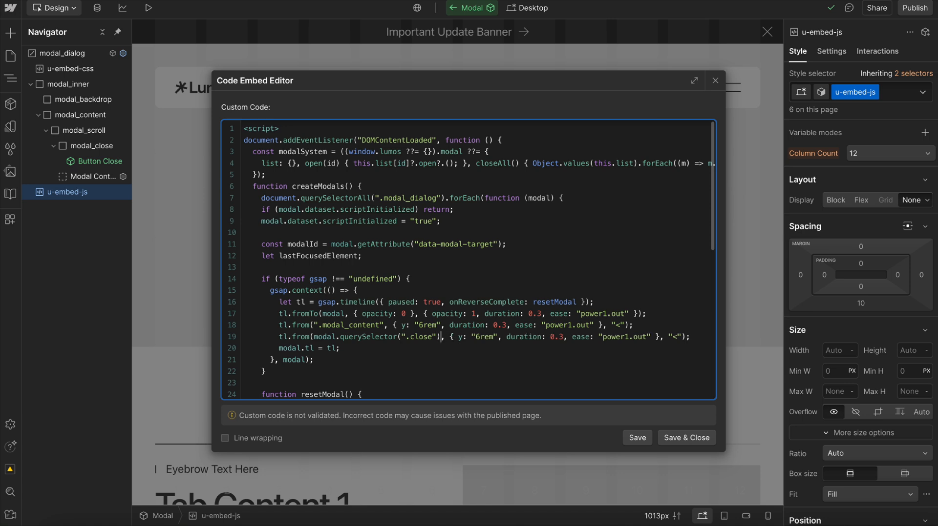
pyautogui.doubleClick(299, 290)
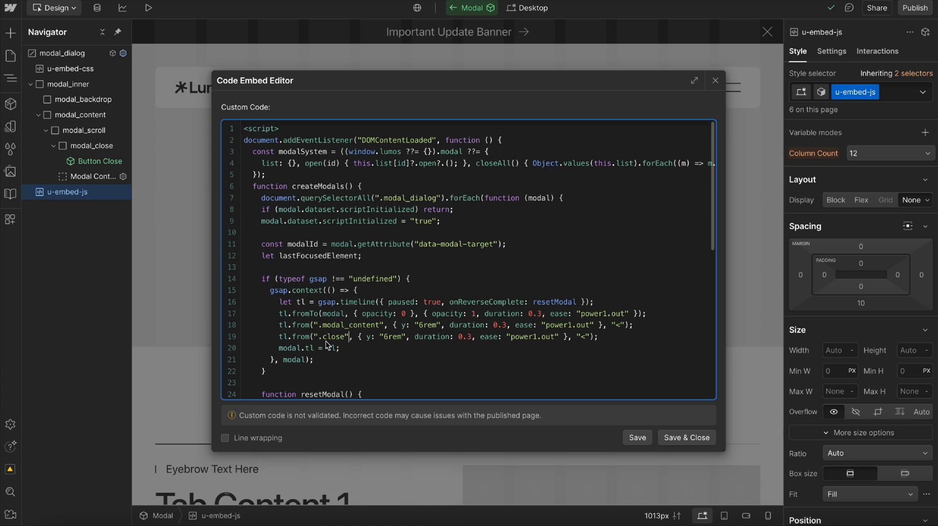
pyautogui.doubleClick(332, 337)
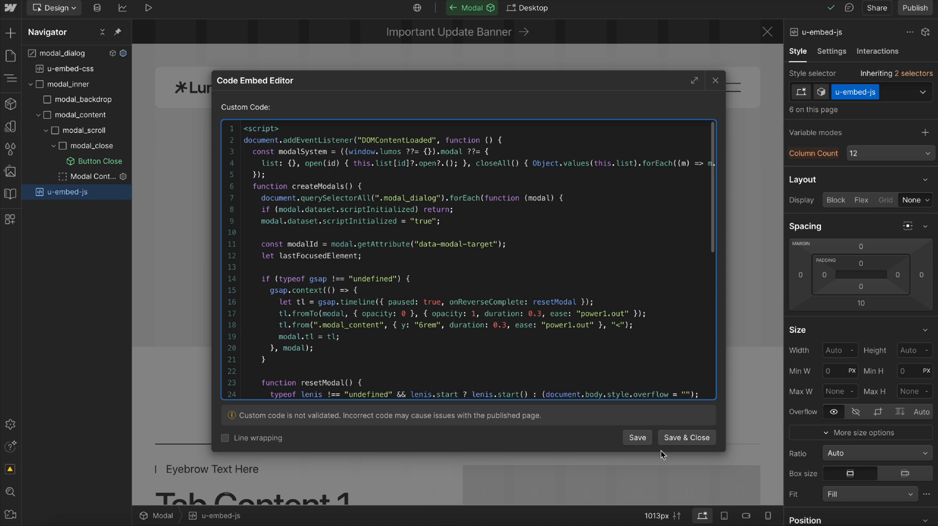
pyautogui.click(685, 437)
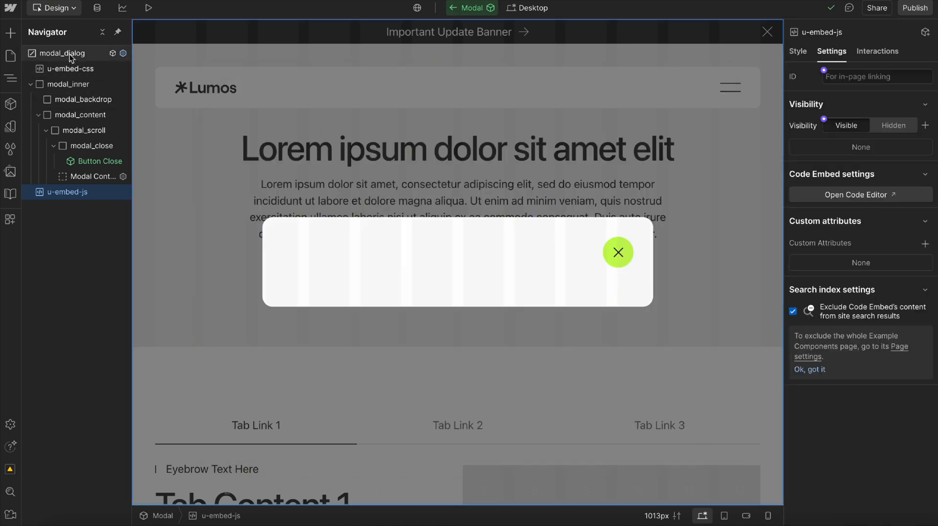
pyautogui.click(62, 54)
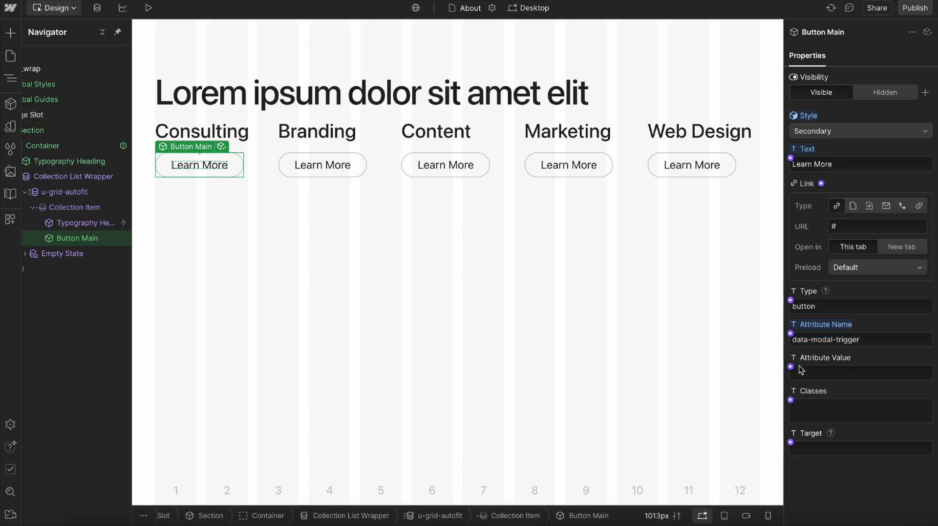
# - Bind Button Main's trigger attribute value to Slug and source the Collection List from Services
pyautogui.click(790, 368)
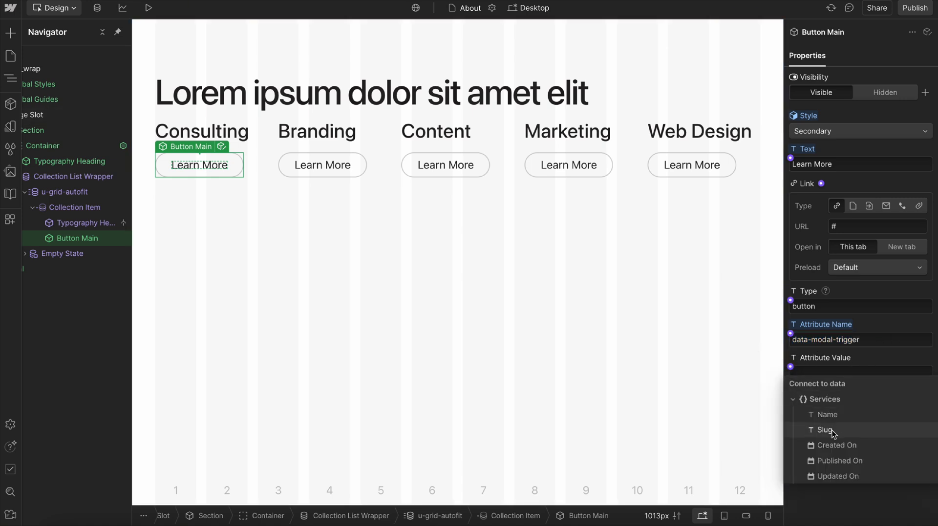
pyautogui.click(825, 430)
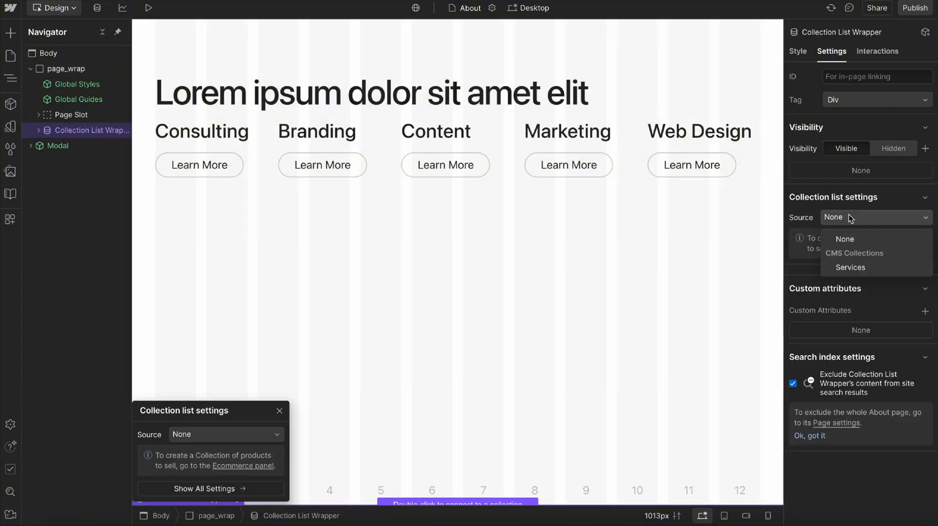
pyautogui.click(849, 268)
pyautogui.write('mo')
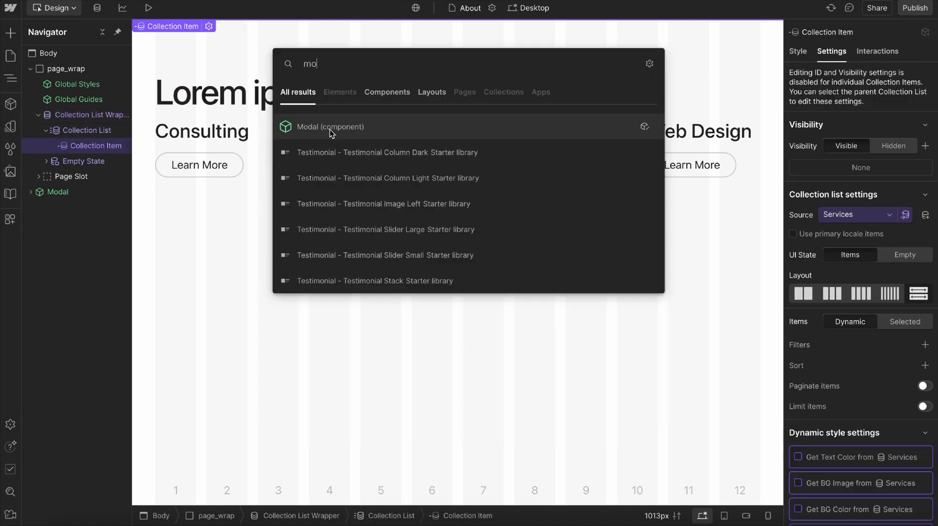
# - Insert the Modal component in the collection item with Modal ID bound to Slug and Show In Designer true
pyautogui.click(331, 126)
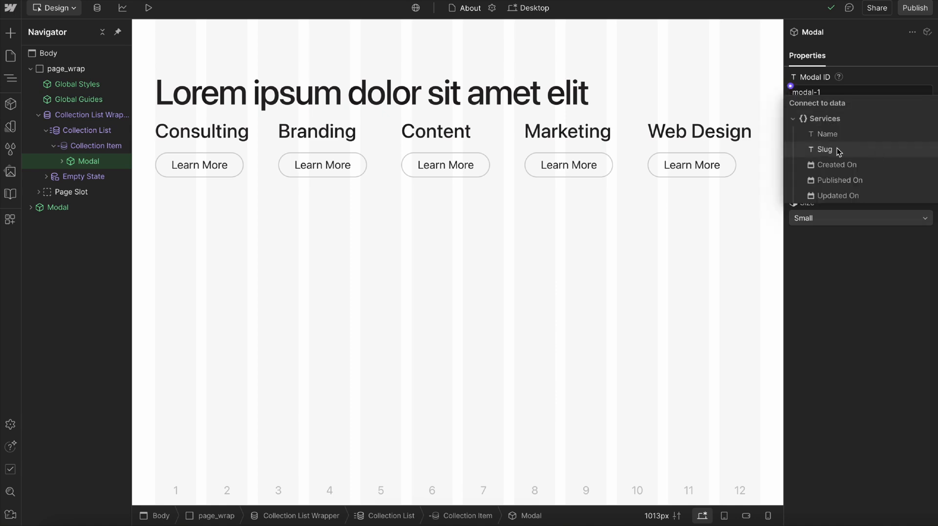
pyautogui.click(824, 150)
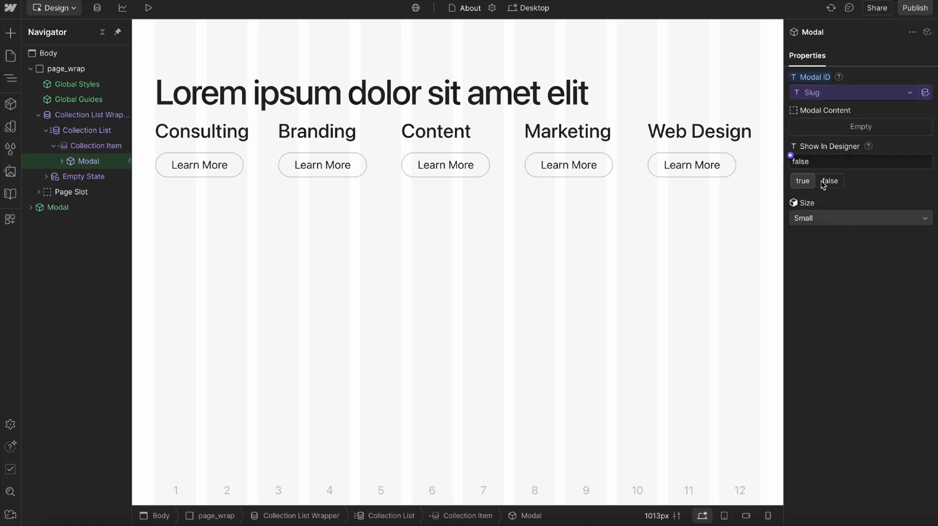
pyautogui.click(801, 181)
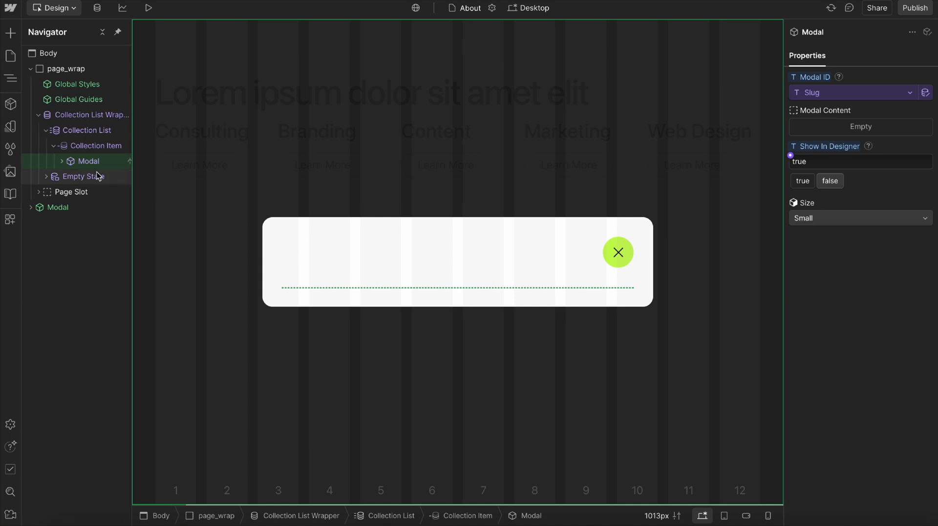
# - Add a heading and a paragraph bound to the Heading and Description fields inside the modal
pyautogui.write('hea')
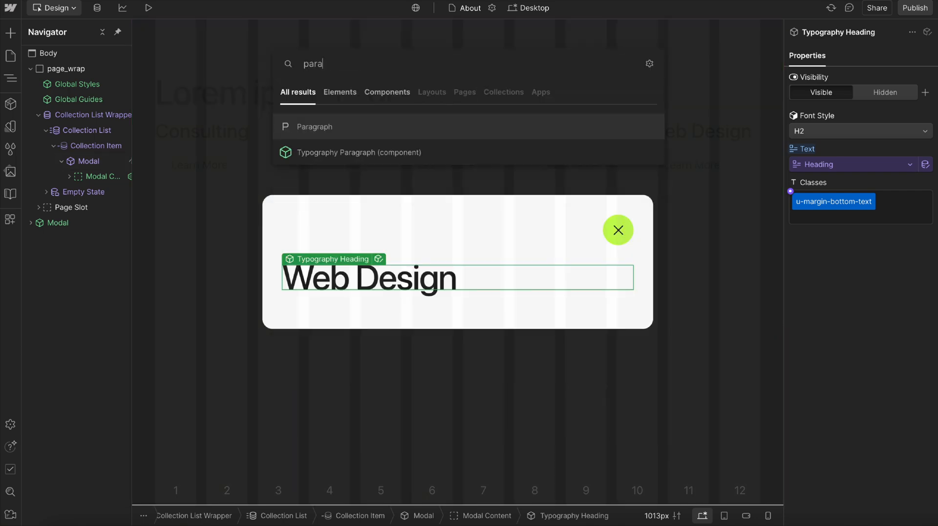
pyautogui.click(314, 126)
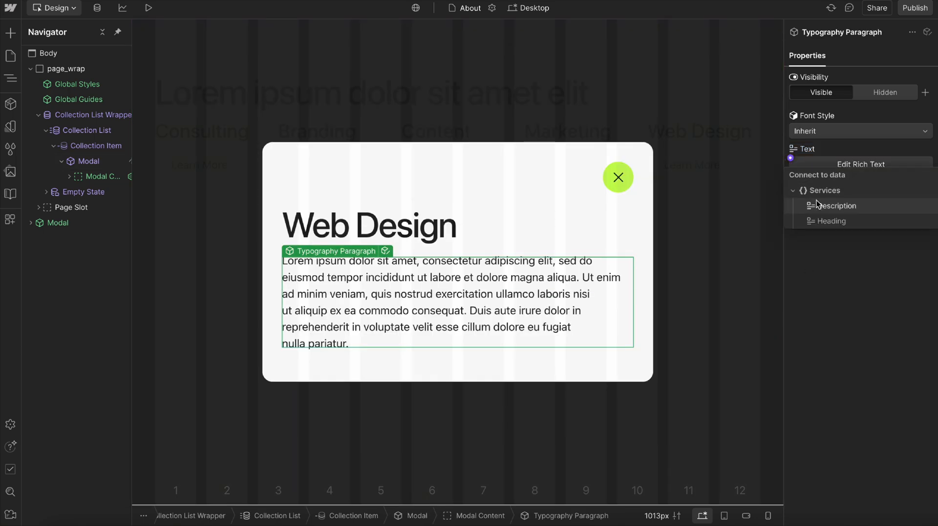
pyautogui.click(833, 205)
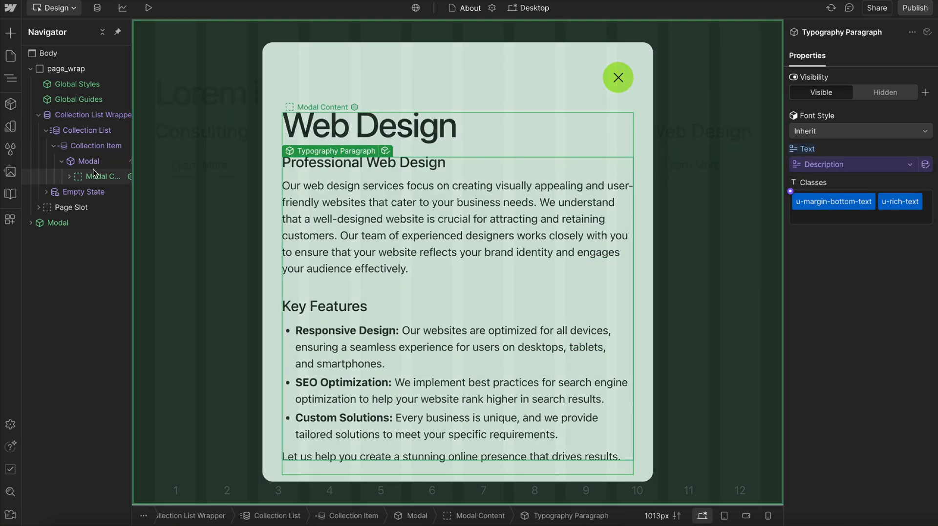
pyautogui.click(88, 161)
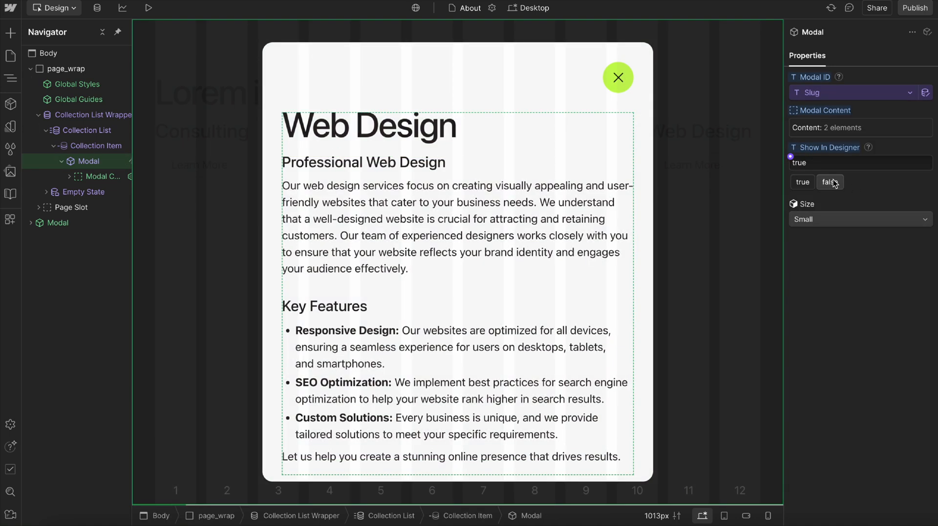
# - Preview the About page with custom code enabled, open the Content item's modal and close it
pyautogui.click(148, 7)
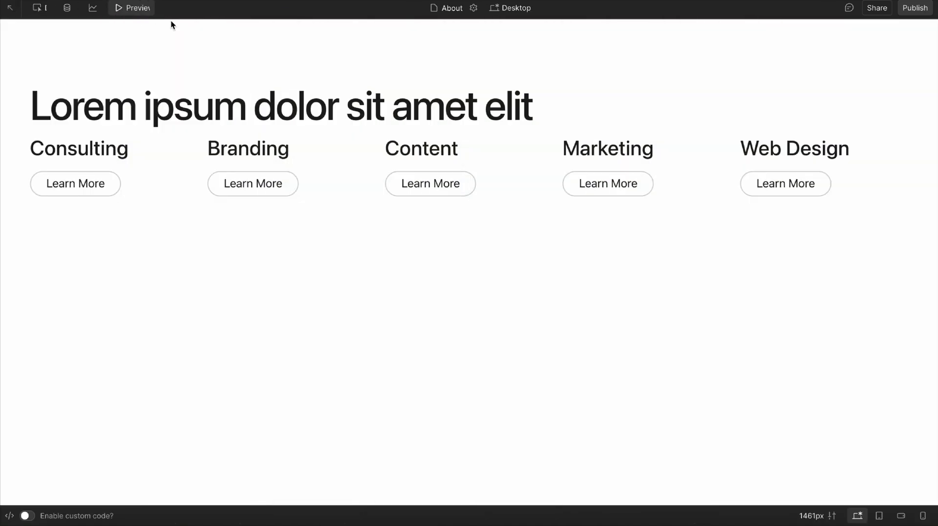
pyautogui.click(28, 517)
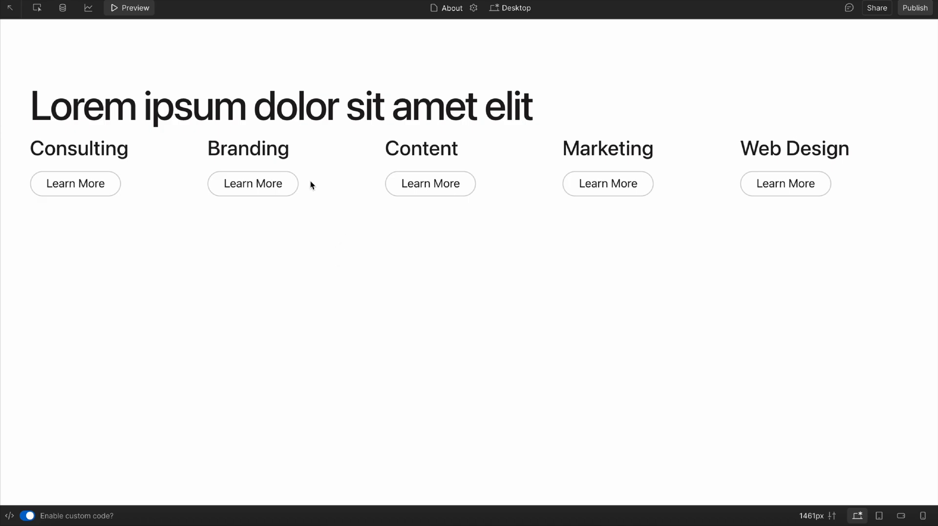
pyautogui.click(252, 183)
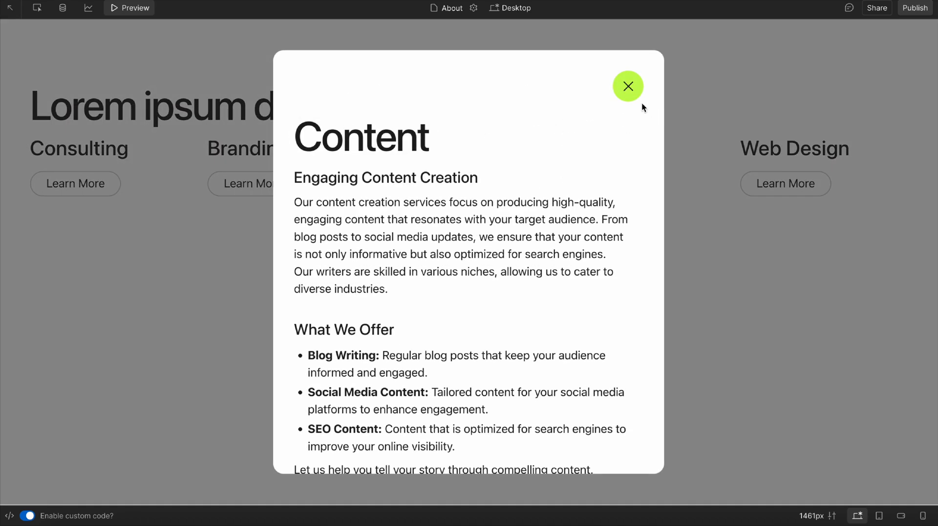
pyautogui.click(129, 8)
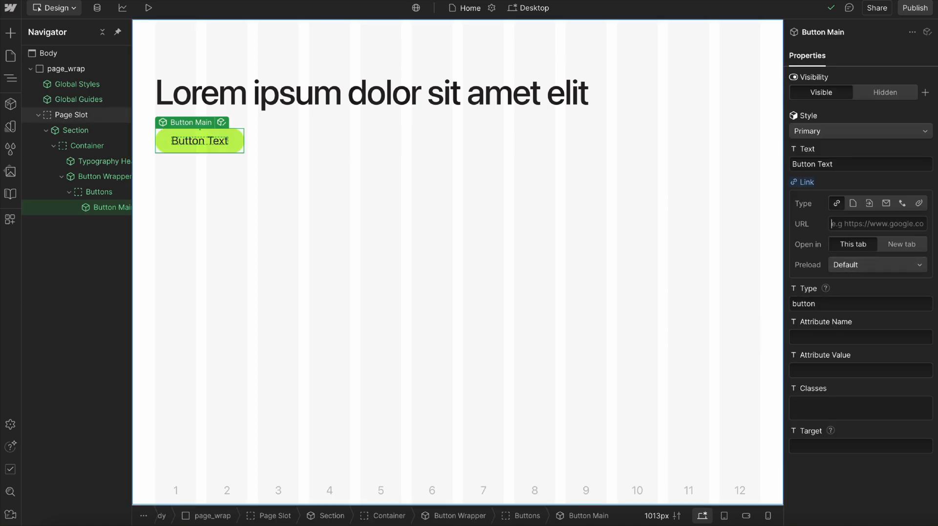
# - Set Button Main's link URL to /about?modal-id=modal-1
pyautogui.write('/about')
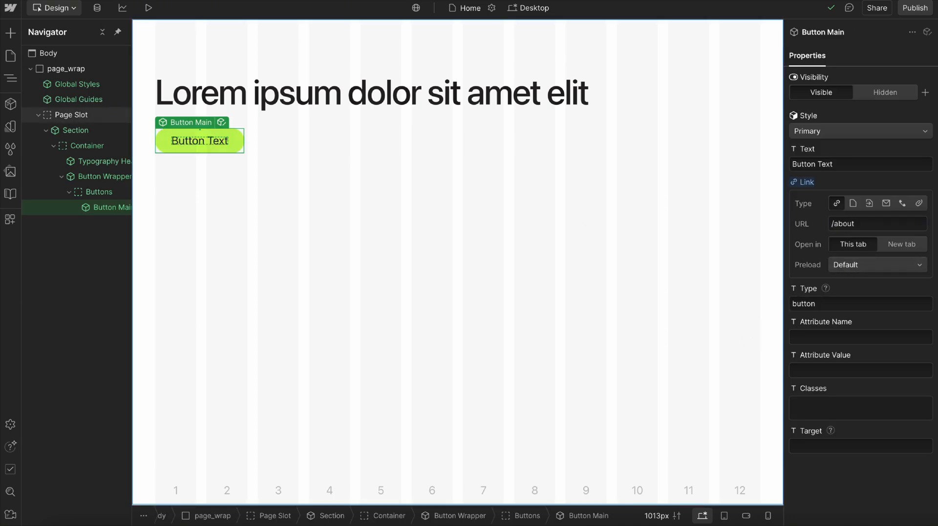
pyautogui.write('?m')
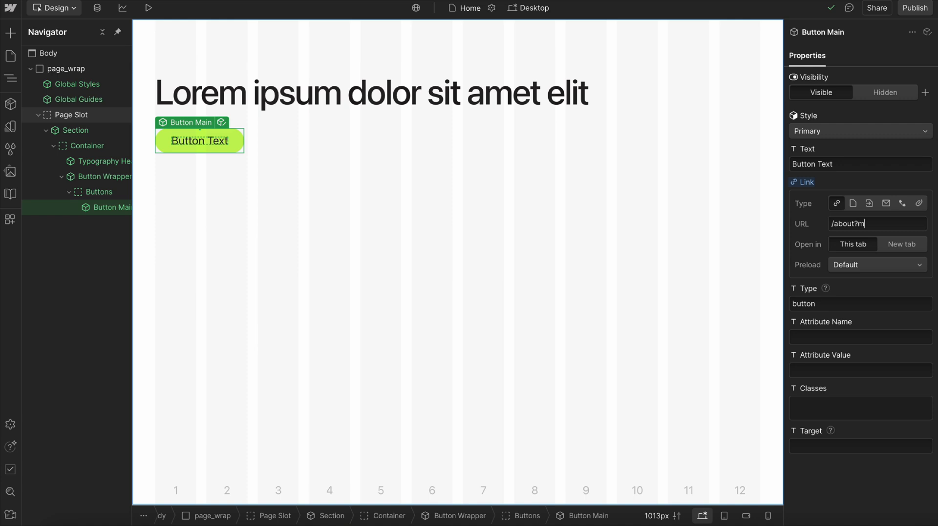
pyautogui.write('odal-id=')
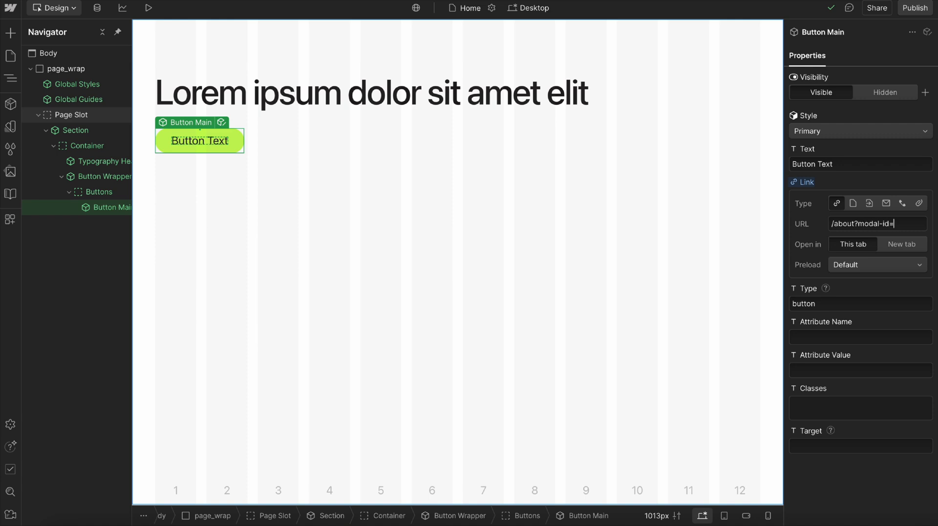
pyautogui.write('modal-1')
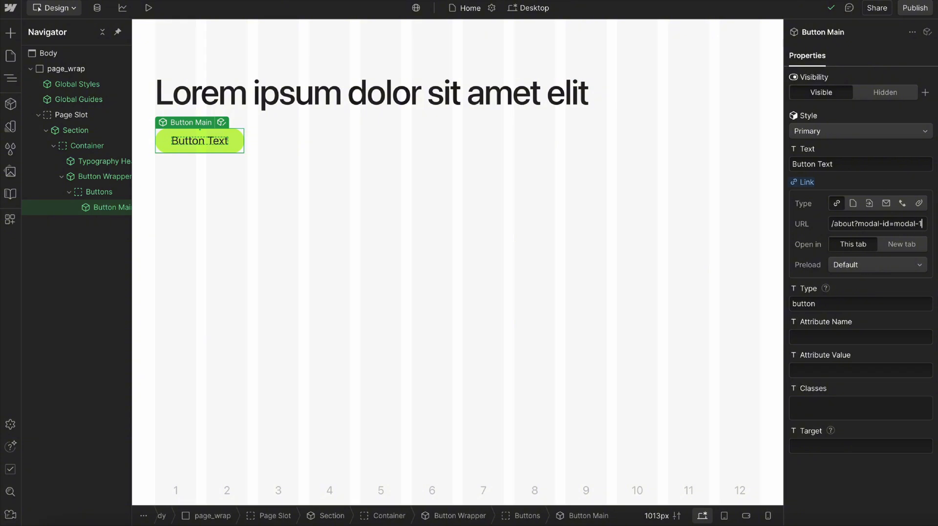
pyautogui.moveTo(867, 236)
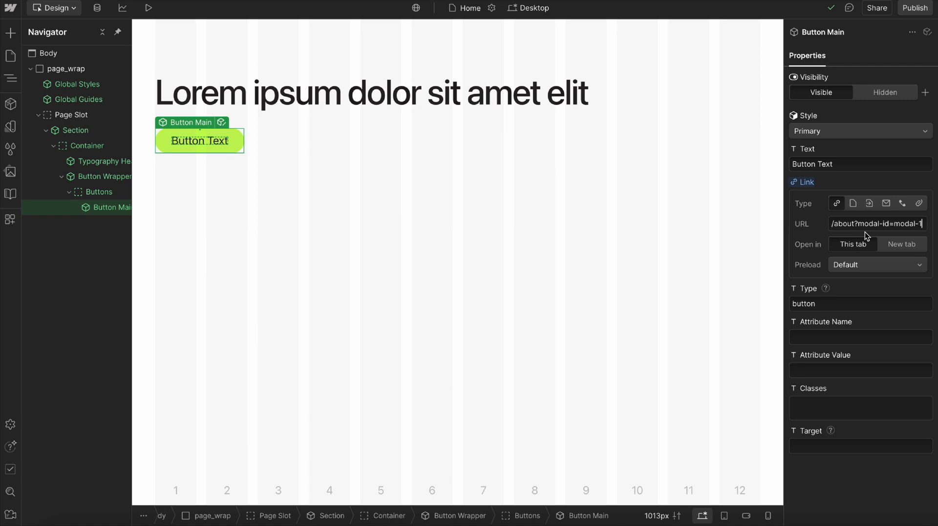
pyautogui.moveTo(923, 229)
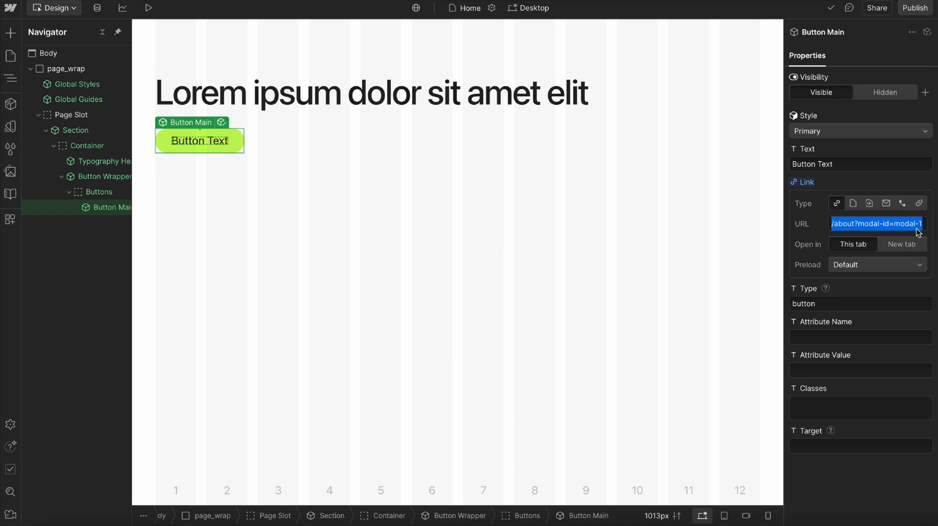
pyautogui.moveTo(899, 231)
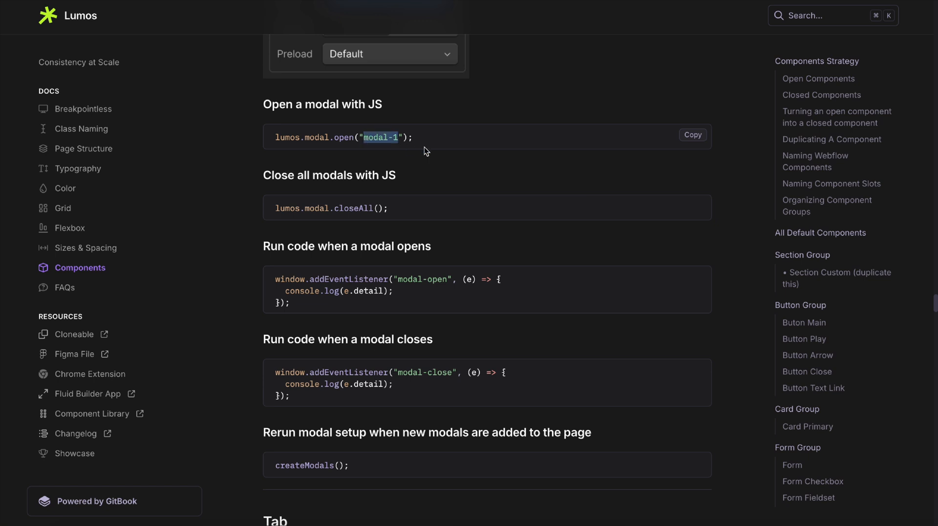
pyautogui.moveTo(404, 233)
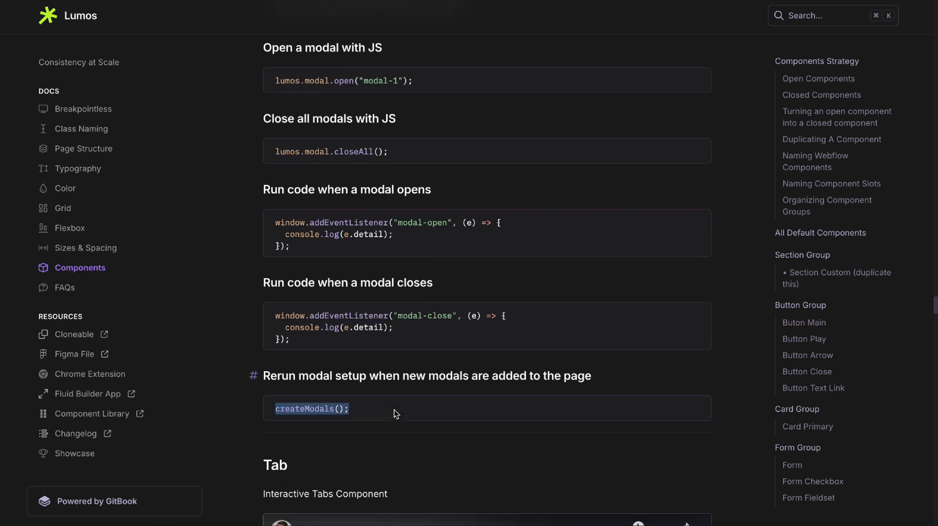
pyautogui.moveTo(394, 413)
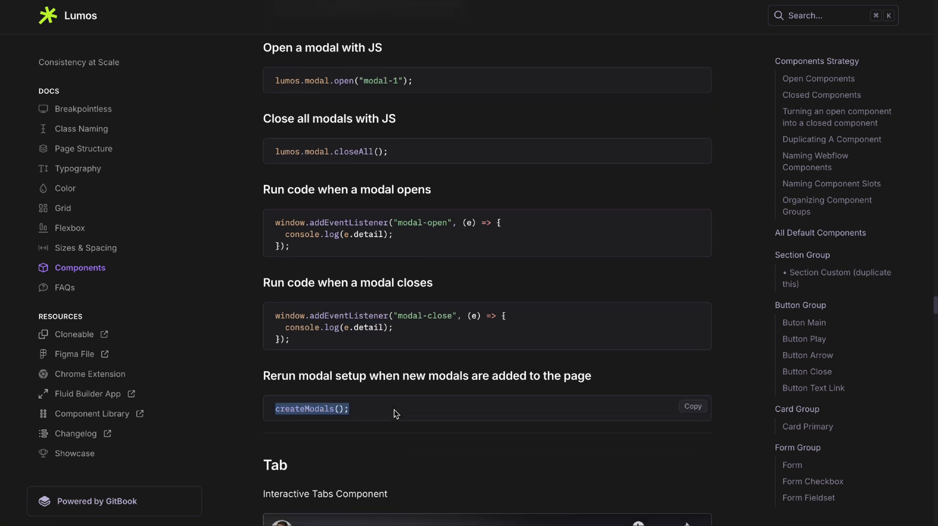
pyautogui.moveTo(350, 411)
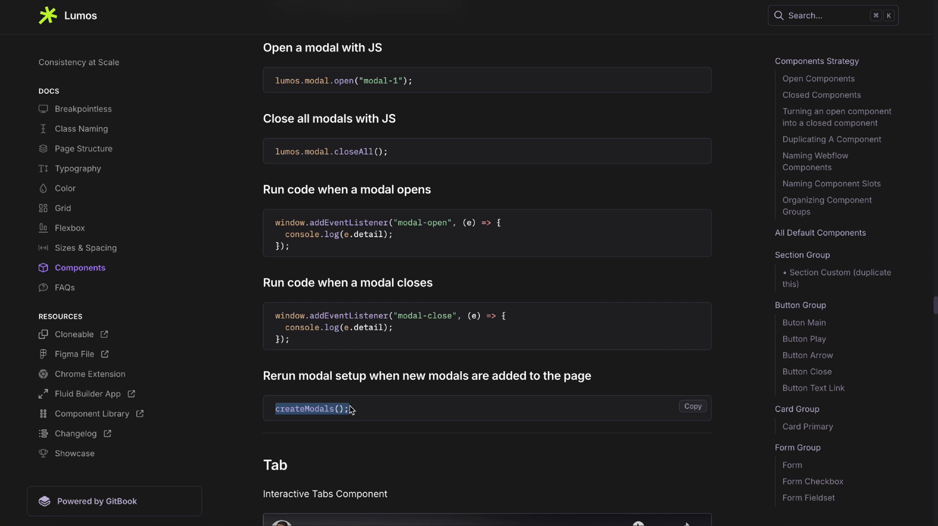
pyautogui.moveTo(372, 421)
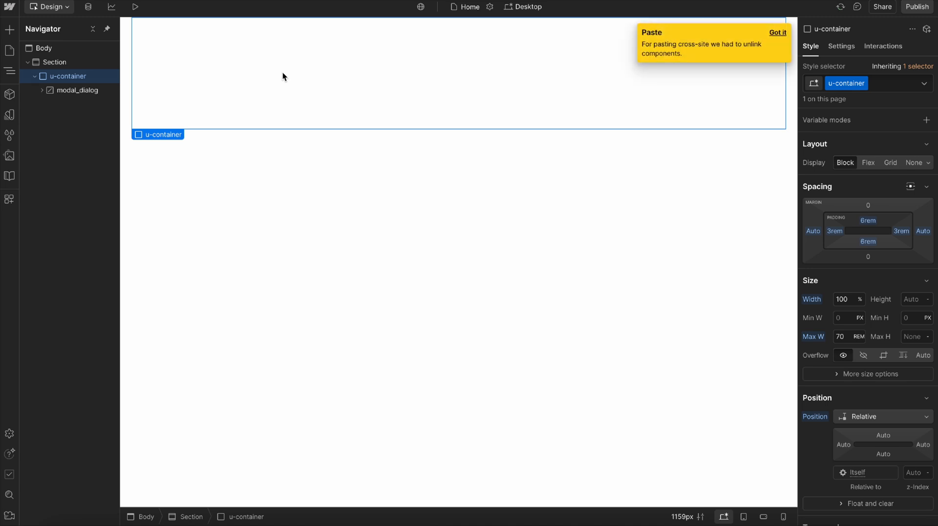
# - Select the pasted modal_dialog and create a component named Modal from it
pyautogui.click(77, 90)
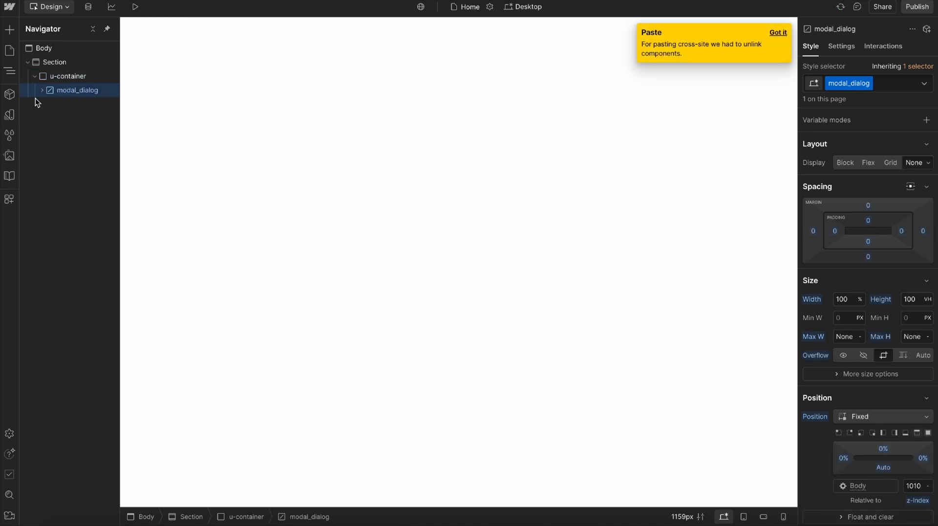
pyautogui.click(9, 94)
pyautogui.write('Moda')
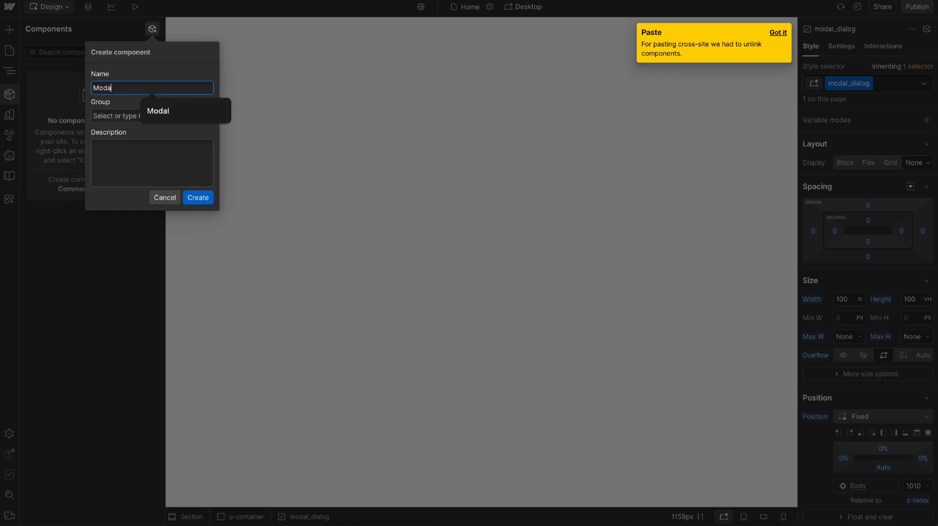
pyautogui.click(197, 197)
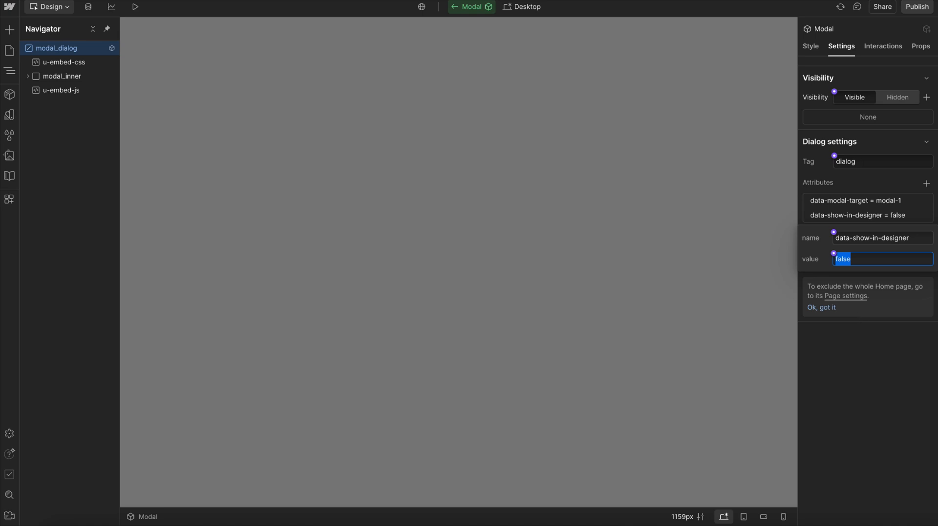
# - Set data-show-in-designer to true, set up modal_slot inside modal_inner, and exit back to Home
pyautogui.write('true')
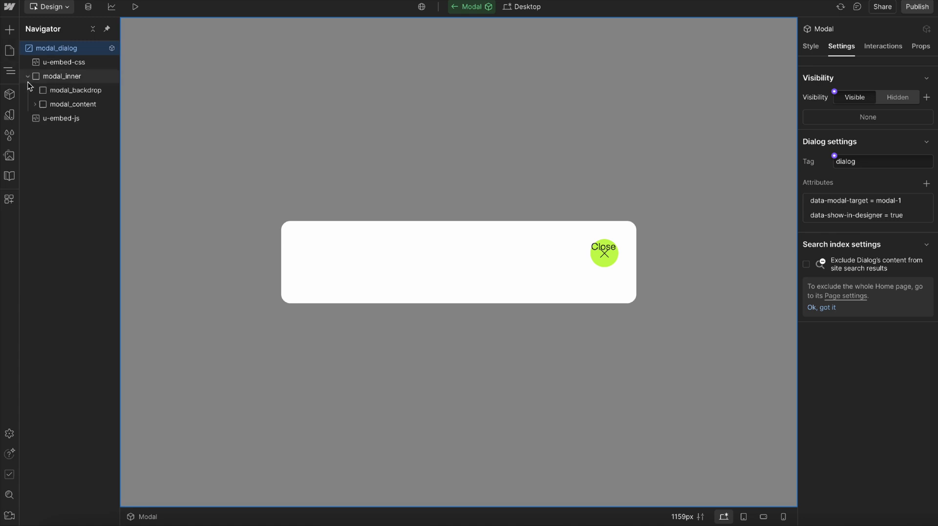
pyautogui.click(82, 145)
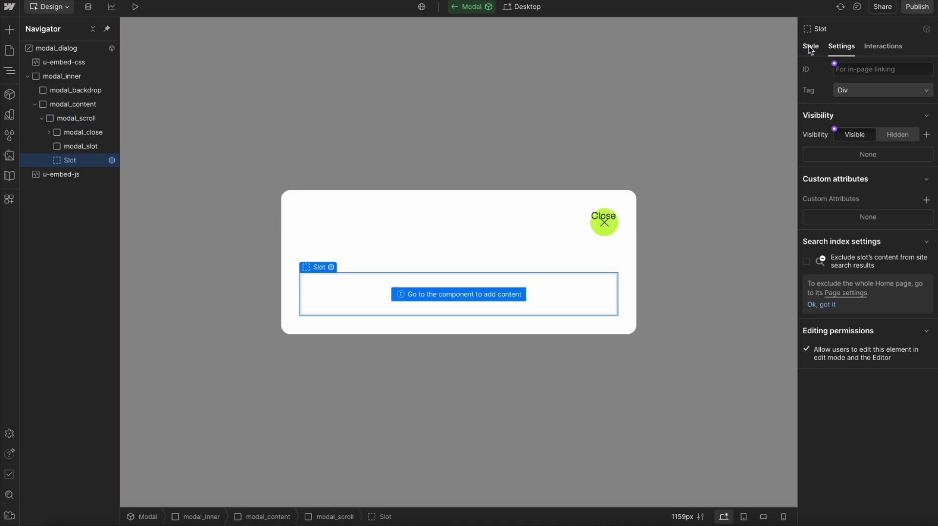
pyautogui.click(811, 46)
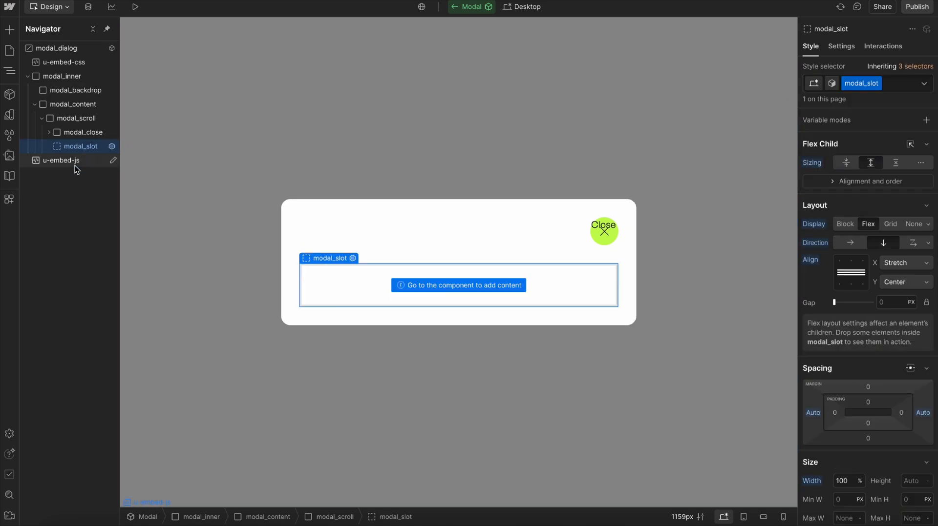
pyautogui.click(66, 62)
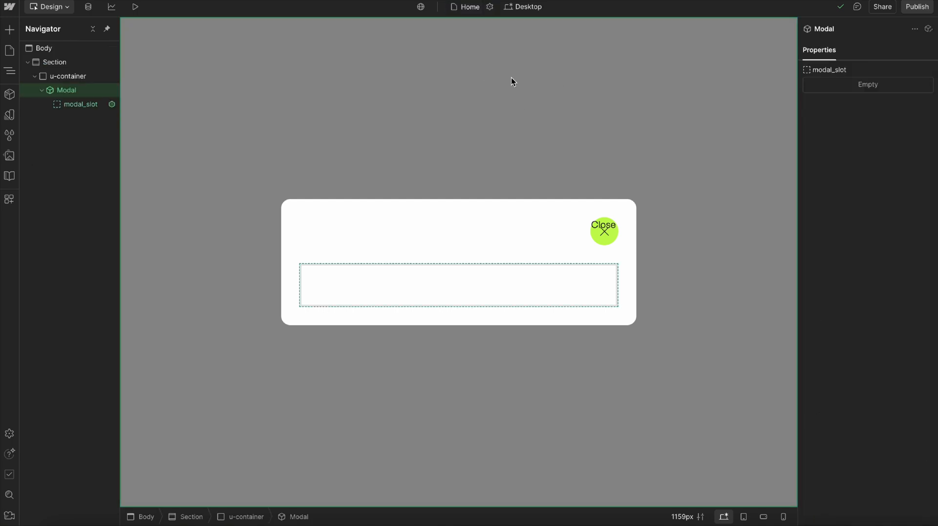
pyautogui.moveTo(383, 169)
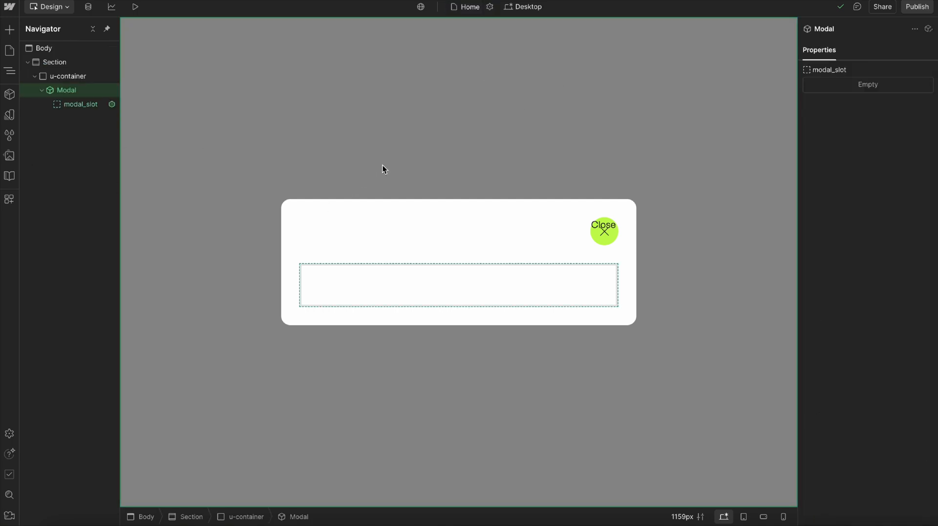